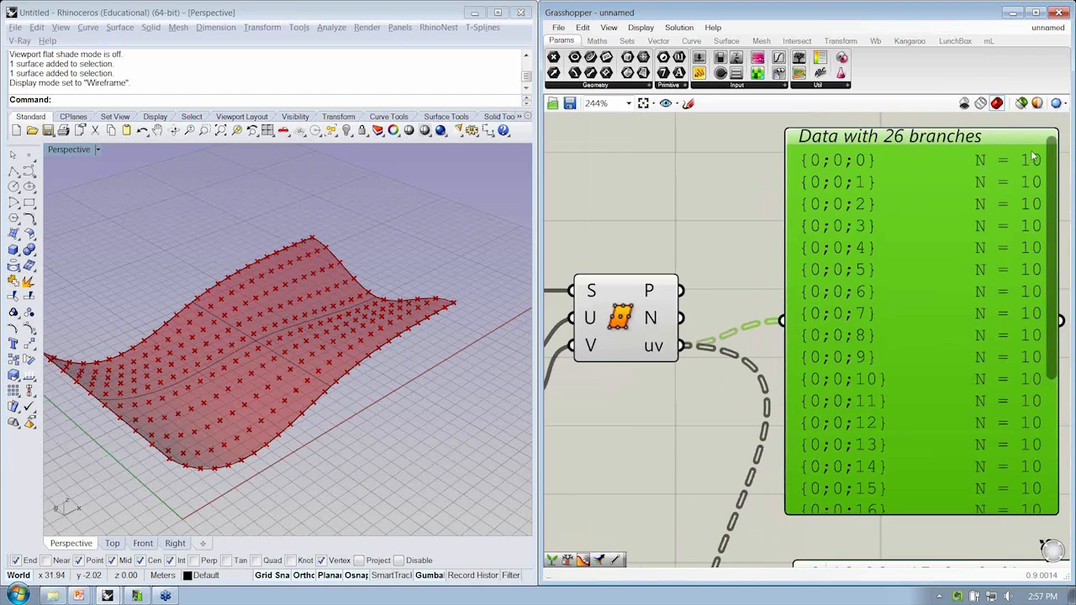
Add an Interpolate curve component and wire the surface points into it
scroll("down", 3)
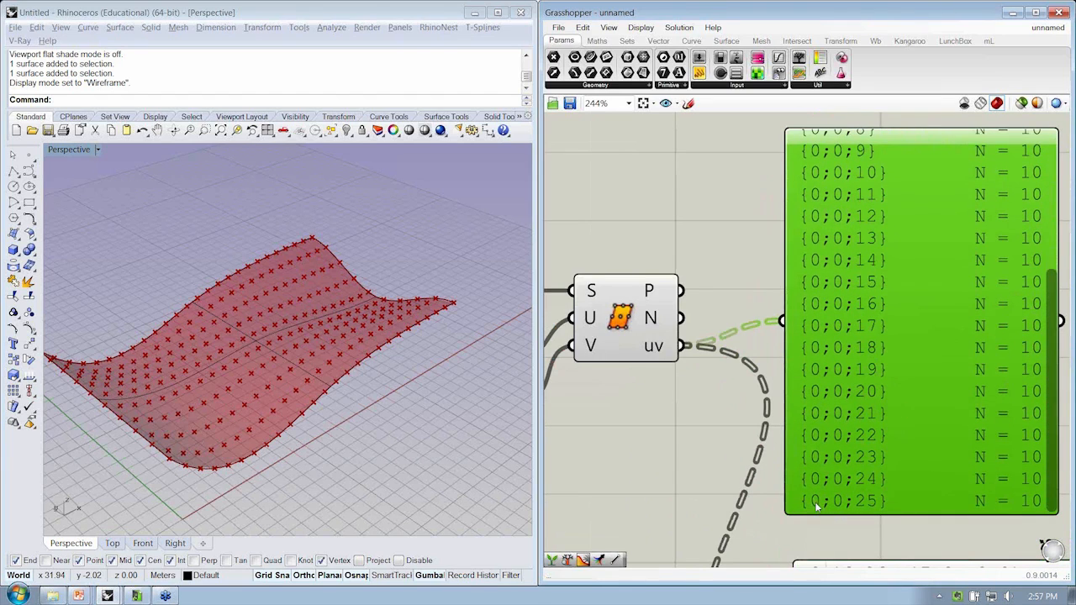
mouse_move(836, 504)
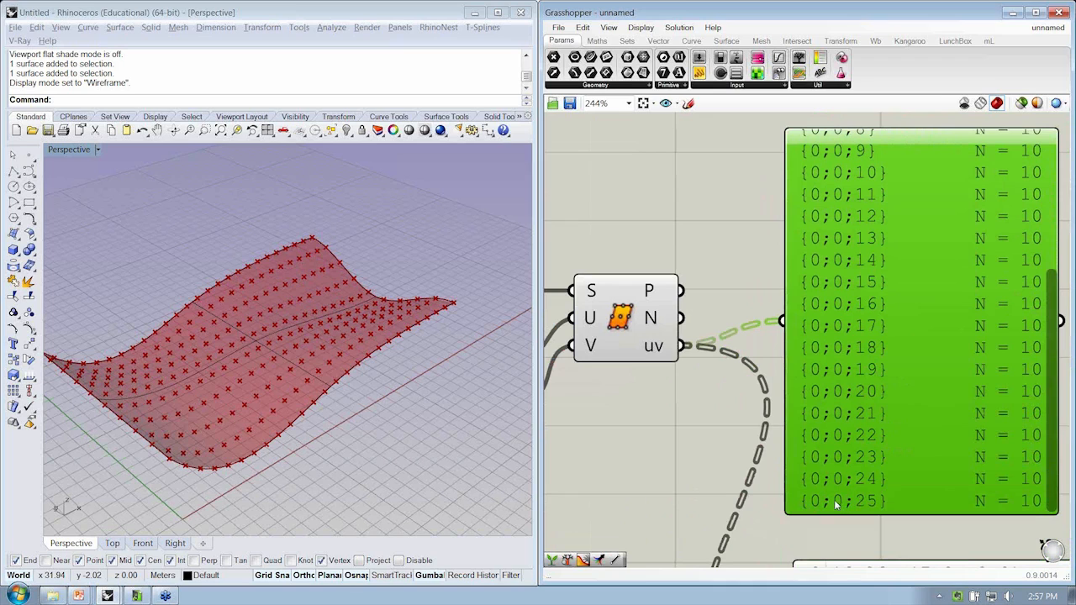
mouse_move(995, 510)
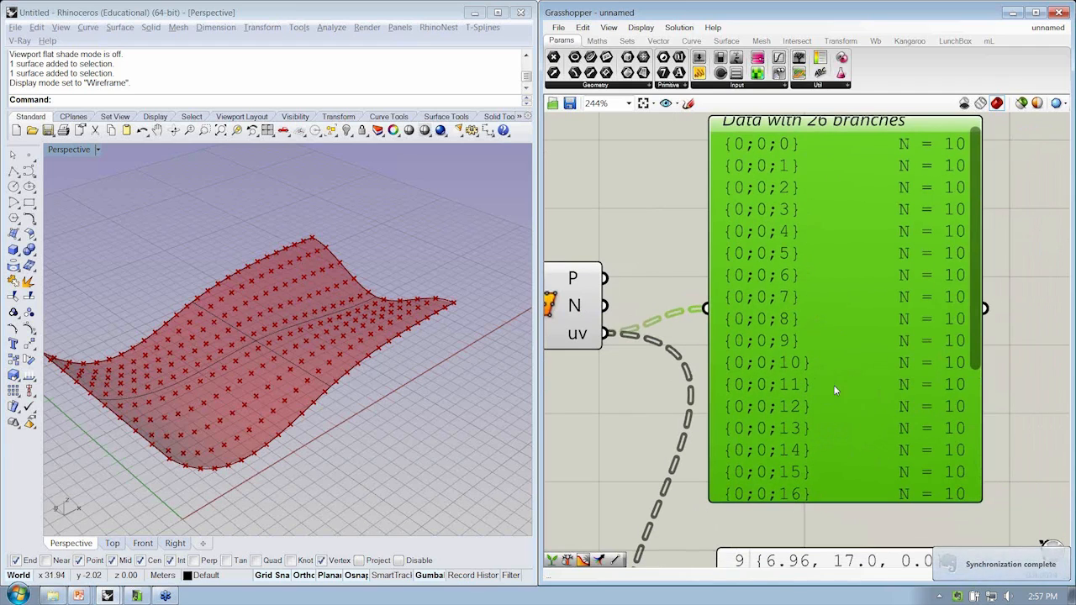
mouse_move(846, 311)
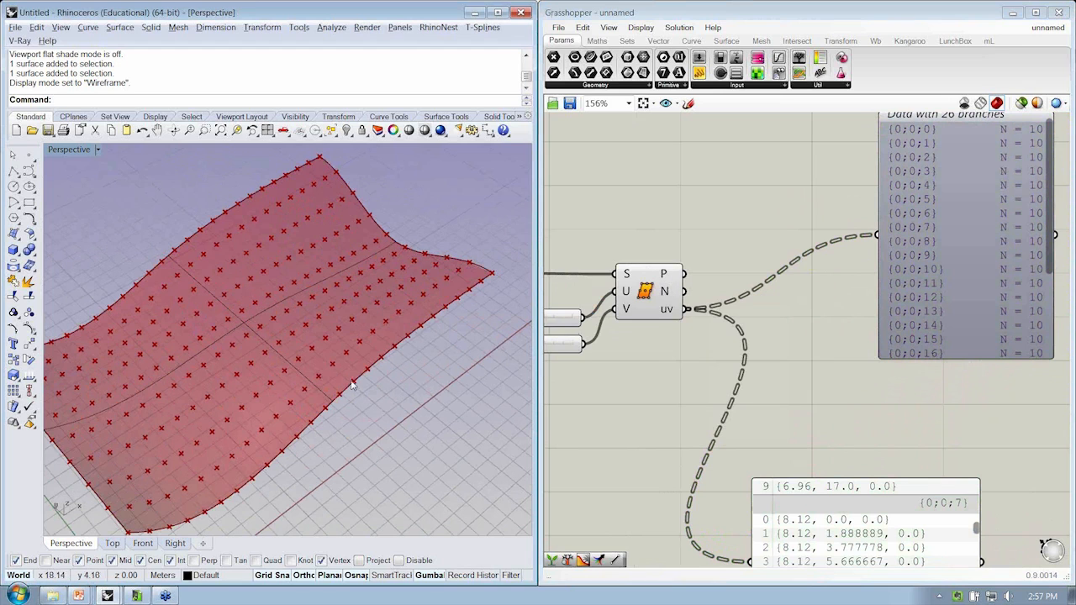
mouse_move(278, 324)
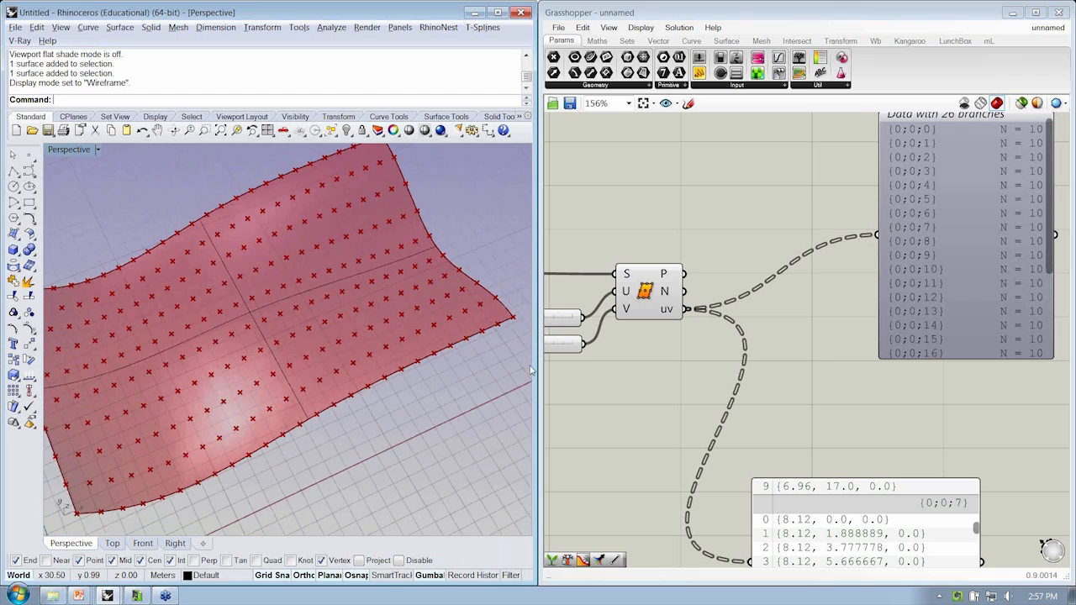
left_click(695, 41)
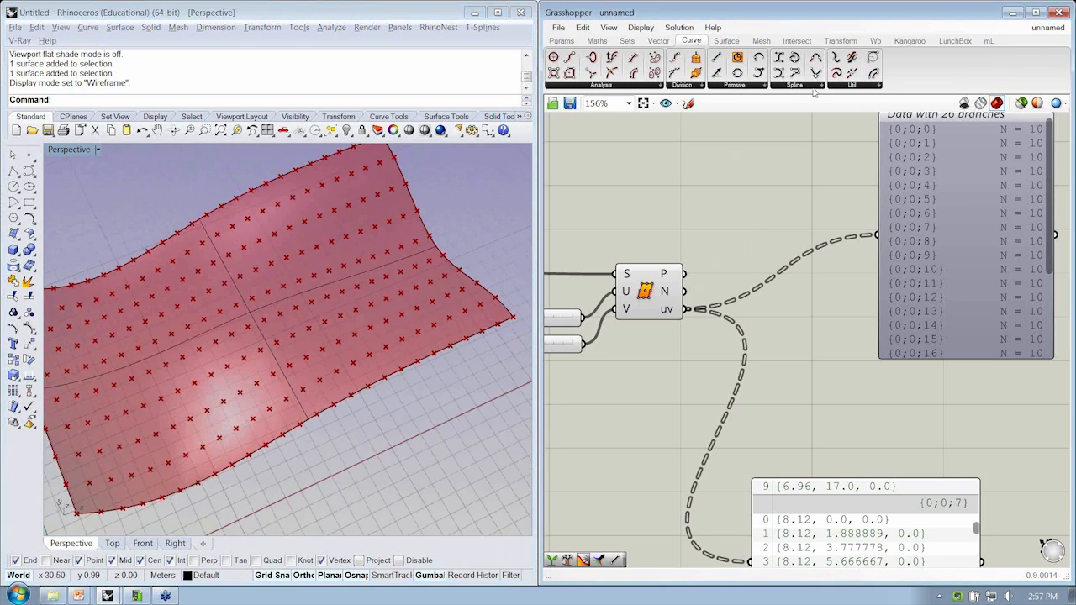
left_click(820, 84)
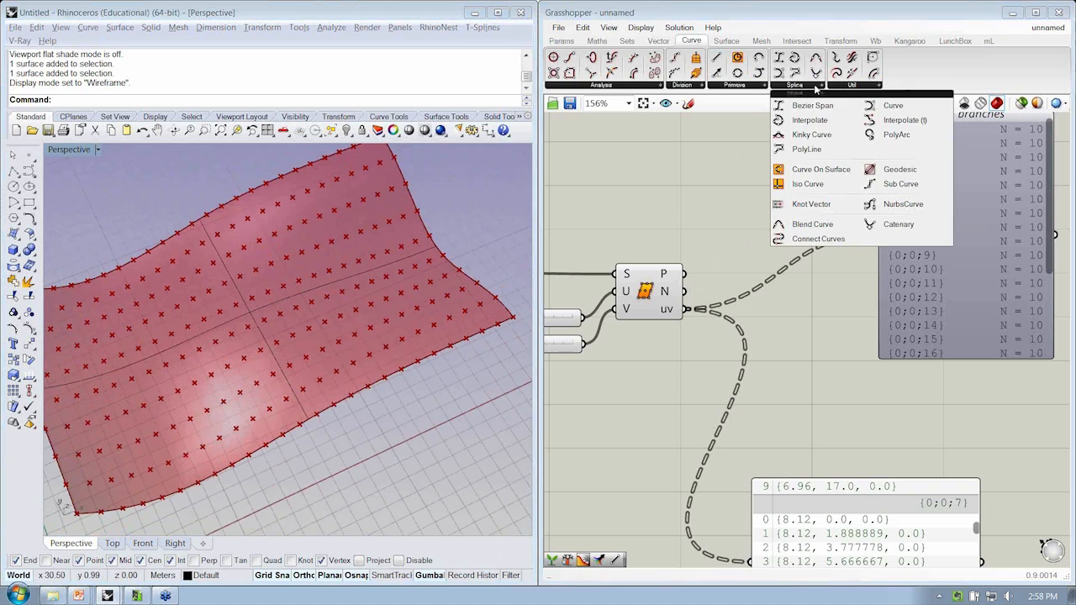
left_click(826, 349)
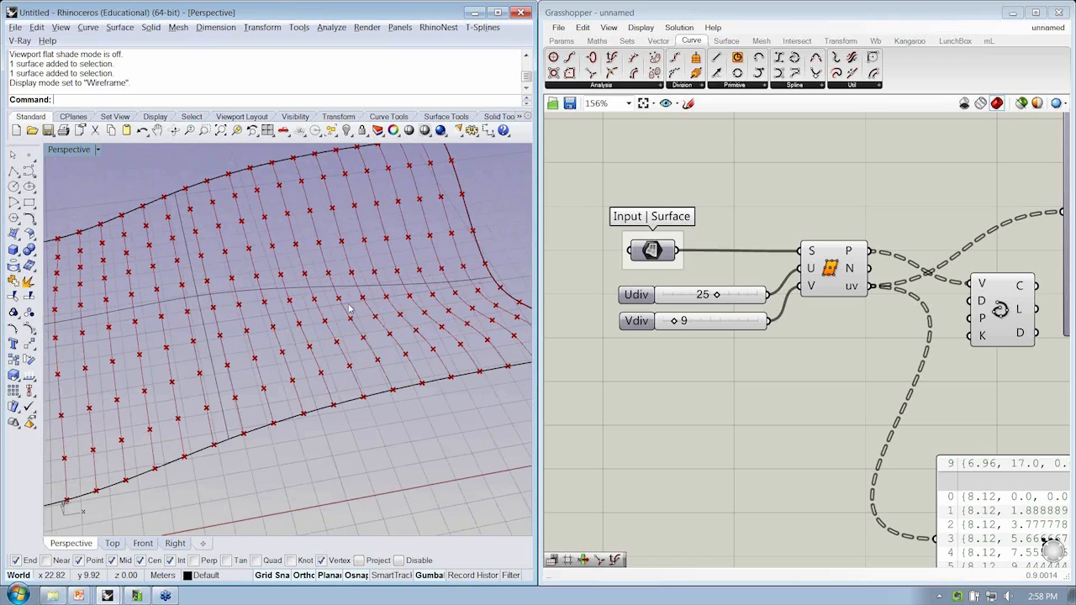
left_click_drag(349, 307, 382, 383)
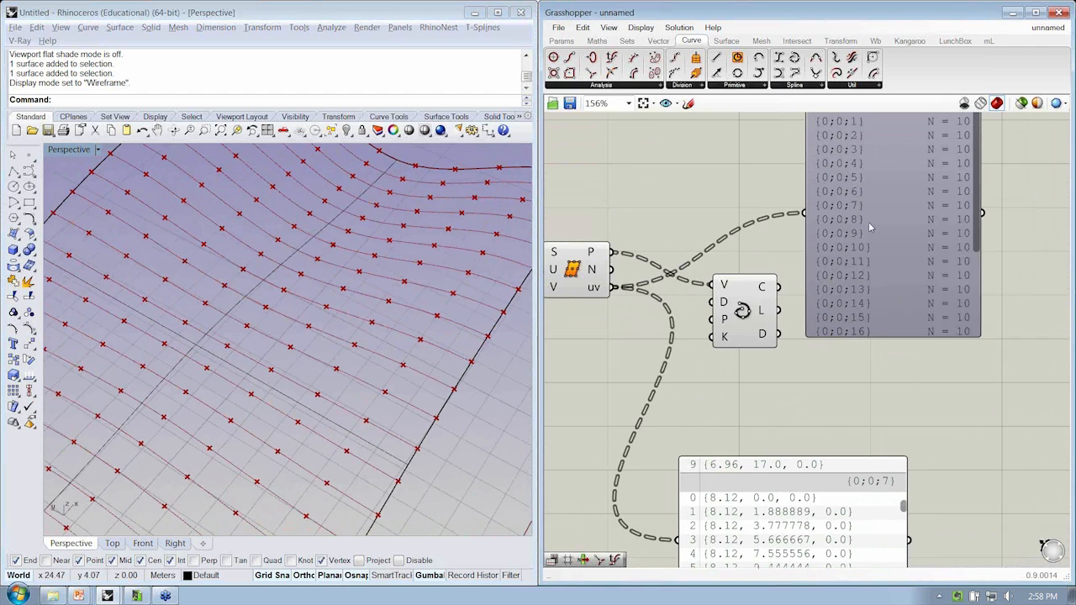
mouse_move(220, 268)
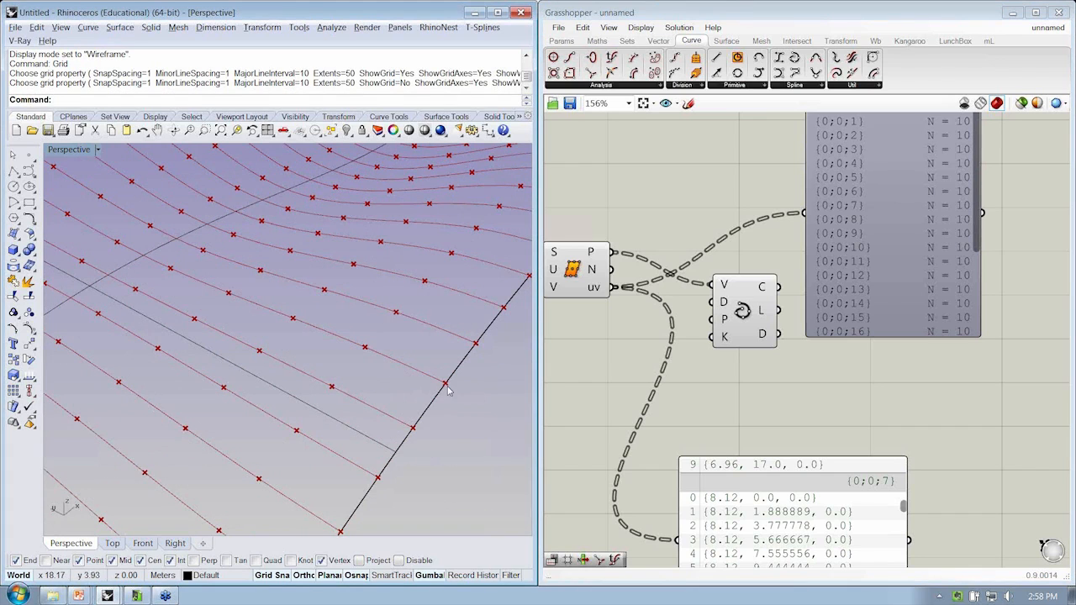
mouse_move(402, 319)
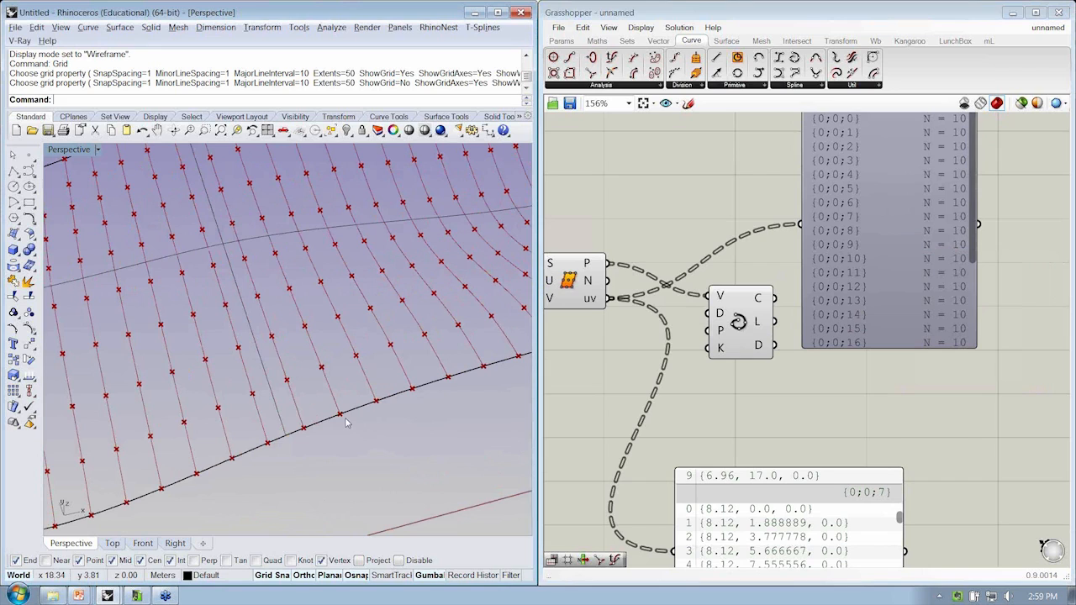
mouse_move(351, 418)
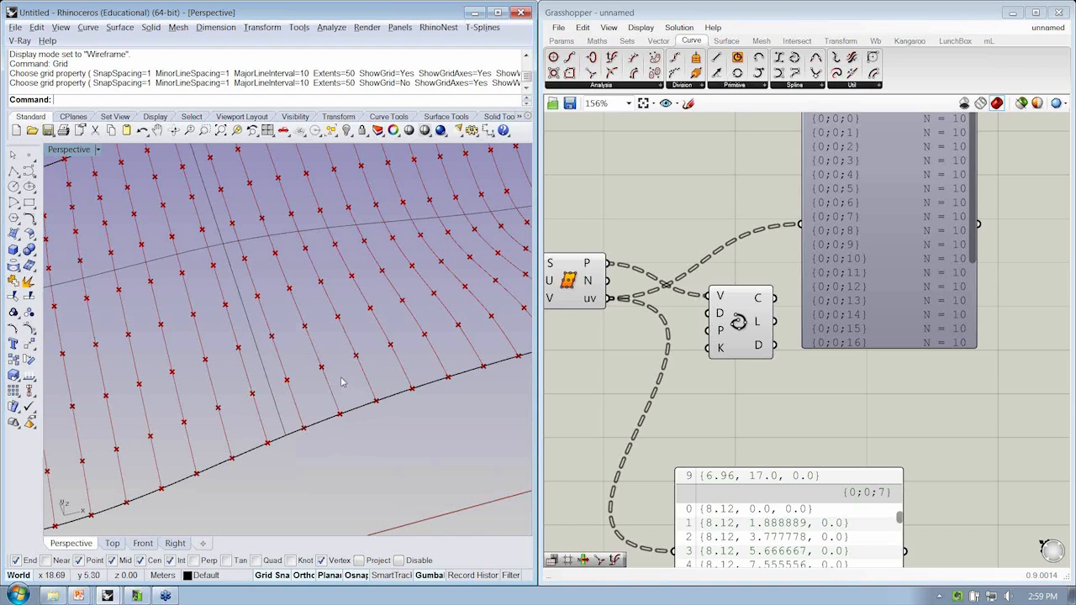
mouse_move(625, 390)
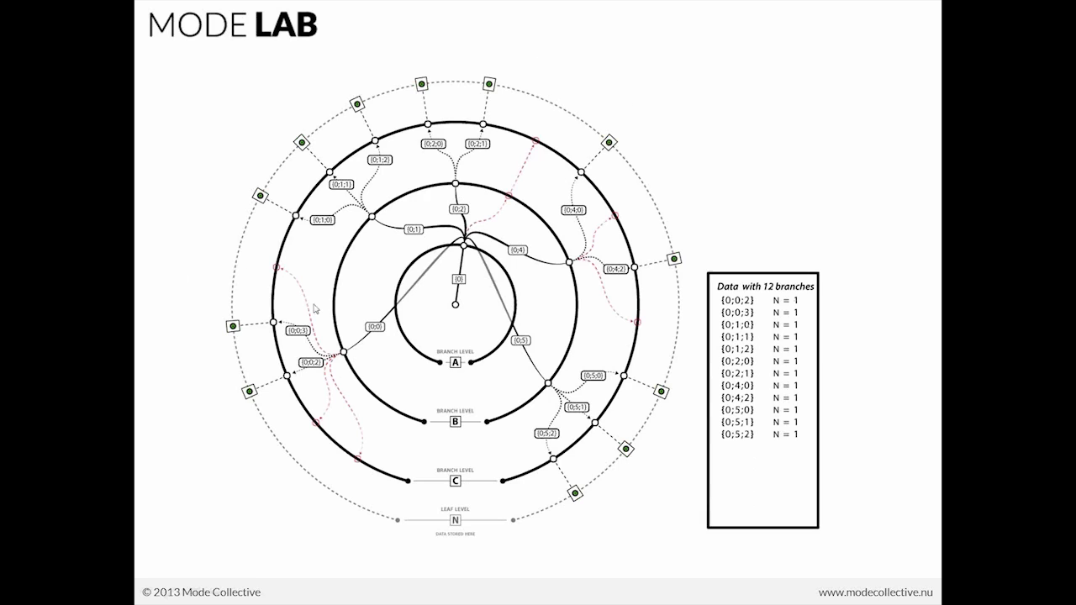
mouse_move(299, 283)
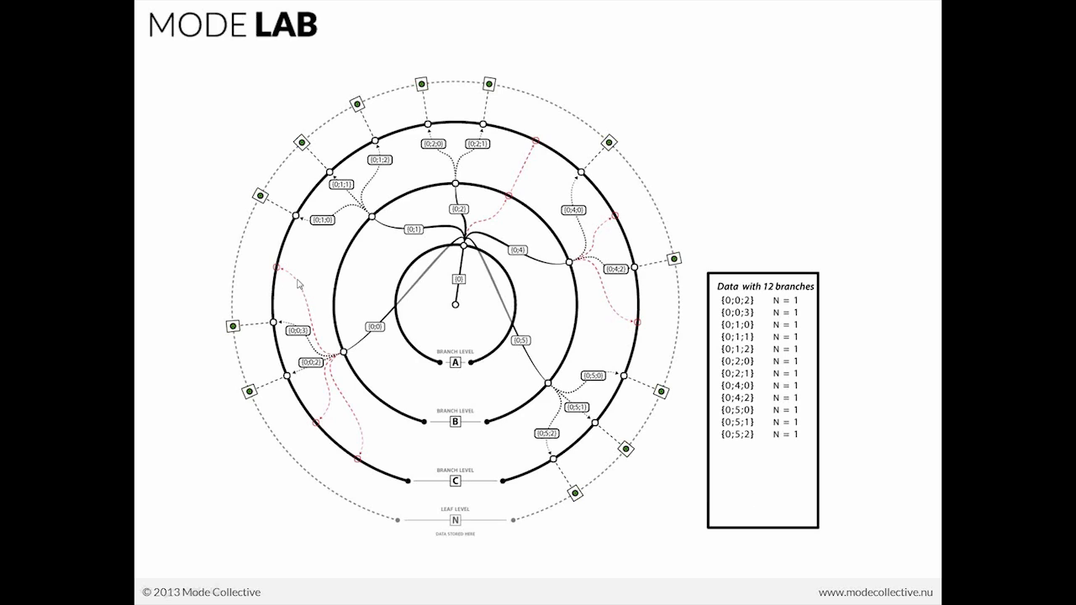
mouse_move(240, 260)
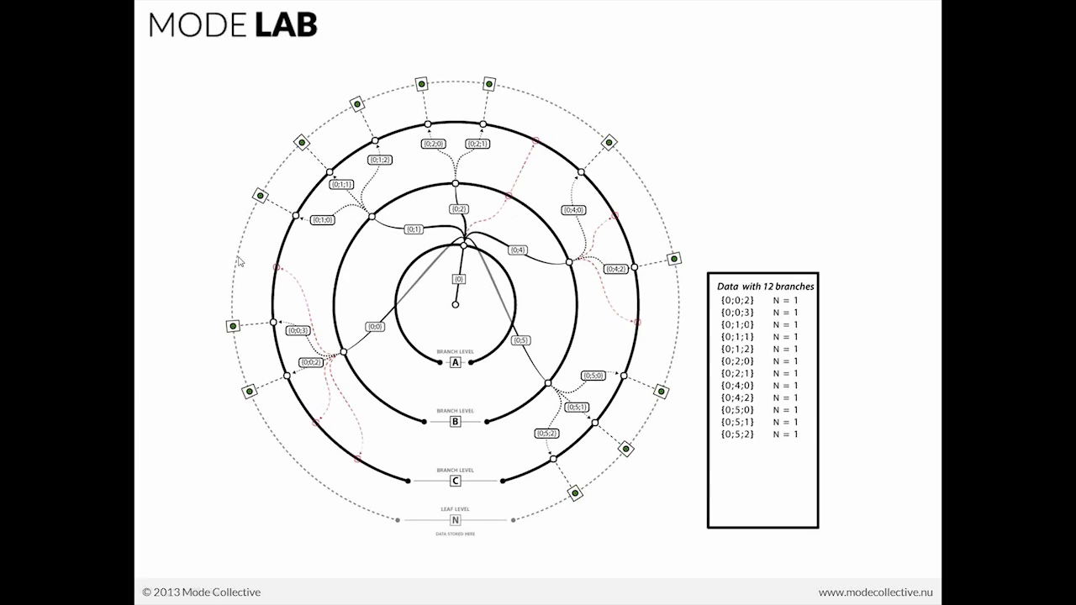
mouse_move(538, 271)
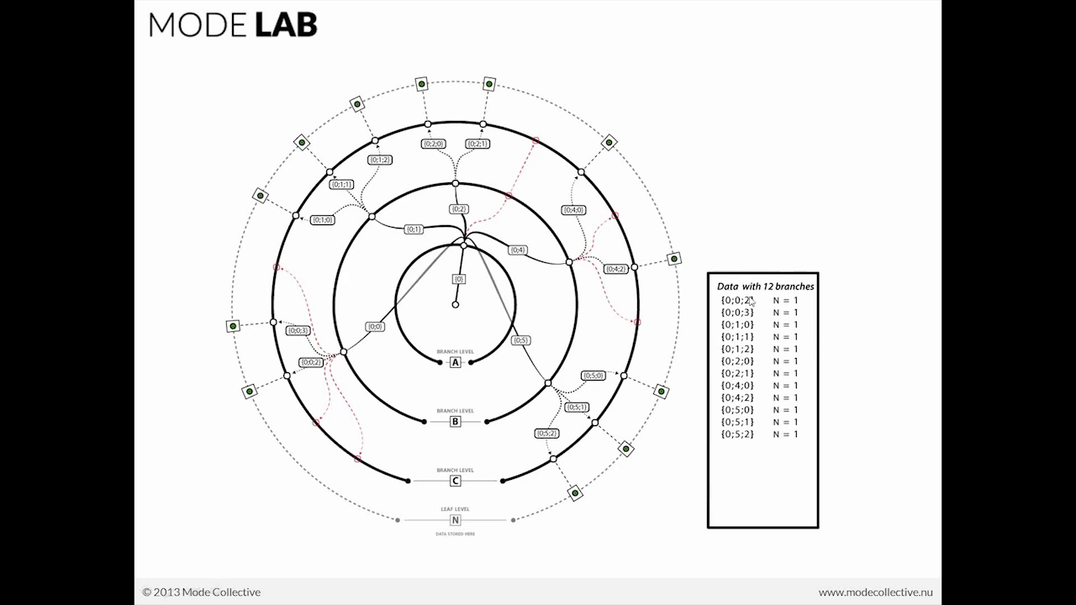
mouse_move(762, 315)
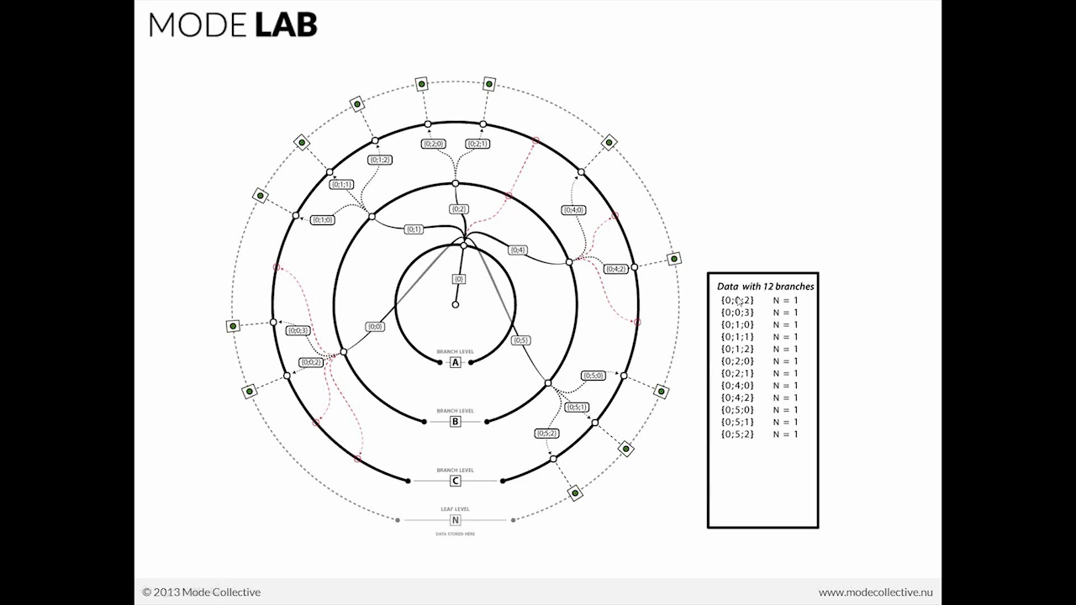
mouse_move(731, 299)
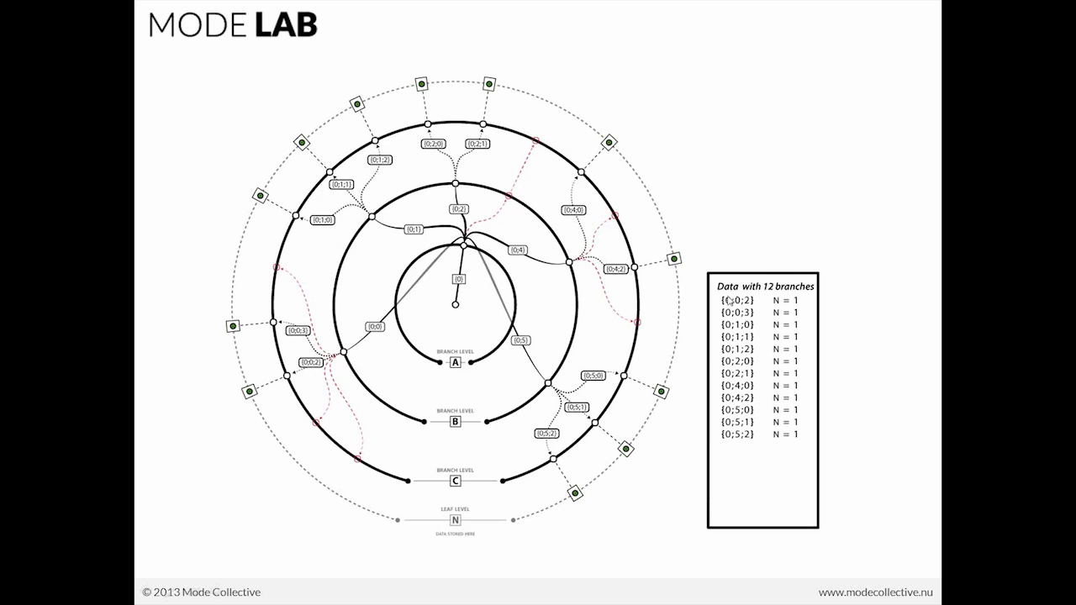
mouse_move(693, 330)
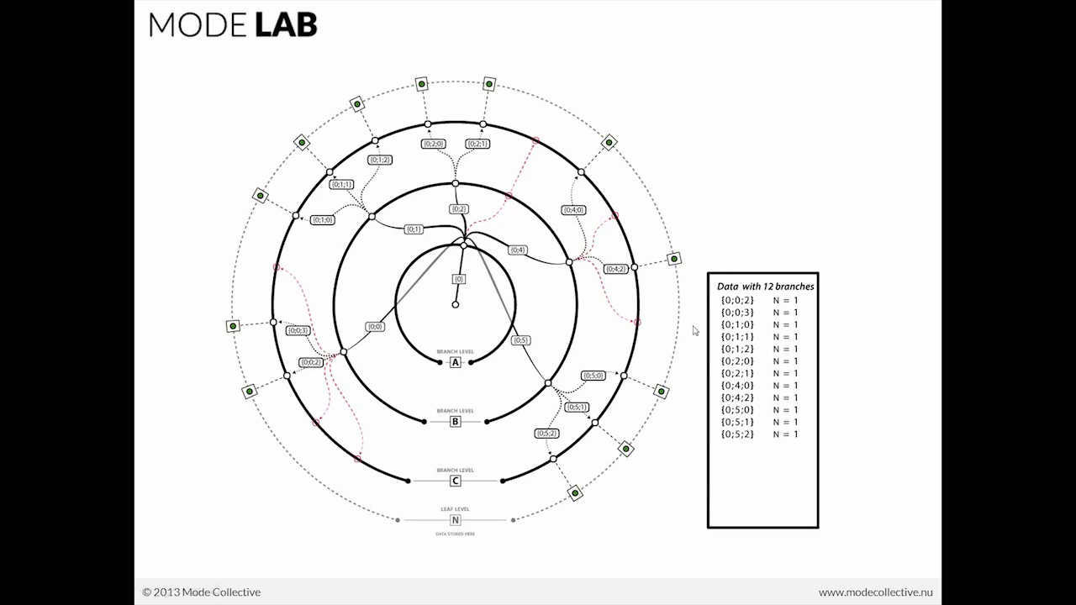
mouse_move(737, 334)
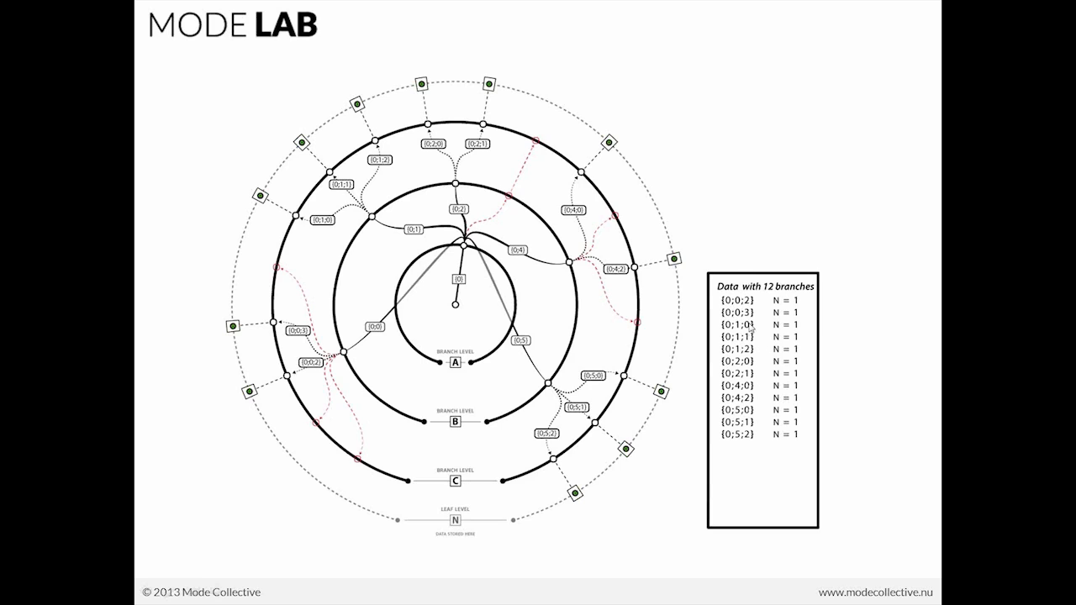
mouse_move(609, 223)
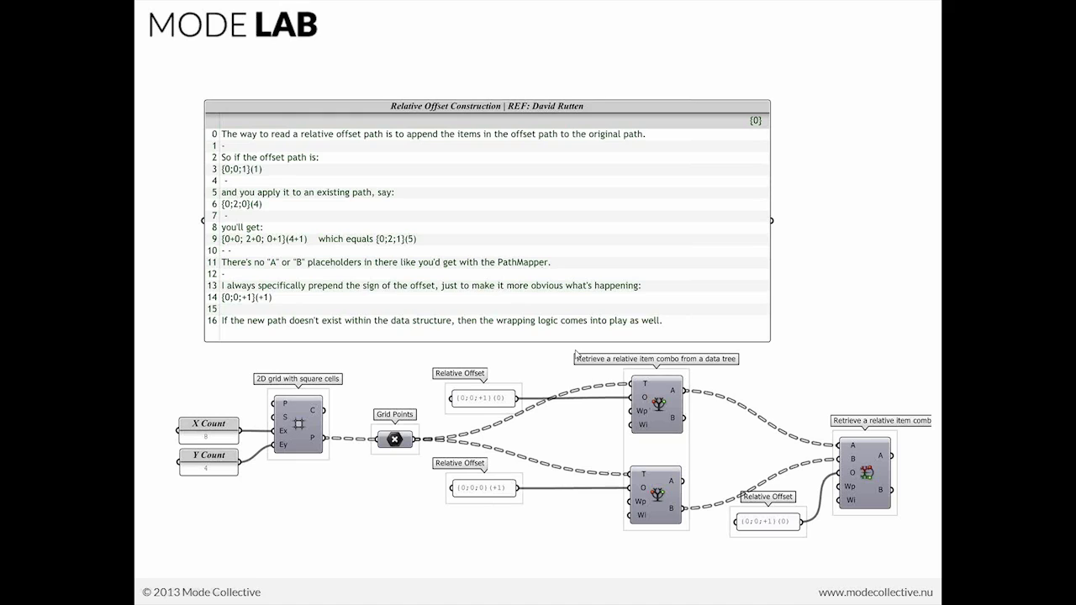
mouse_move(472, 388)
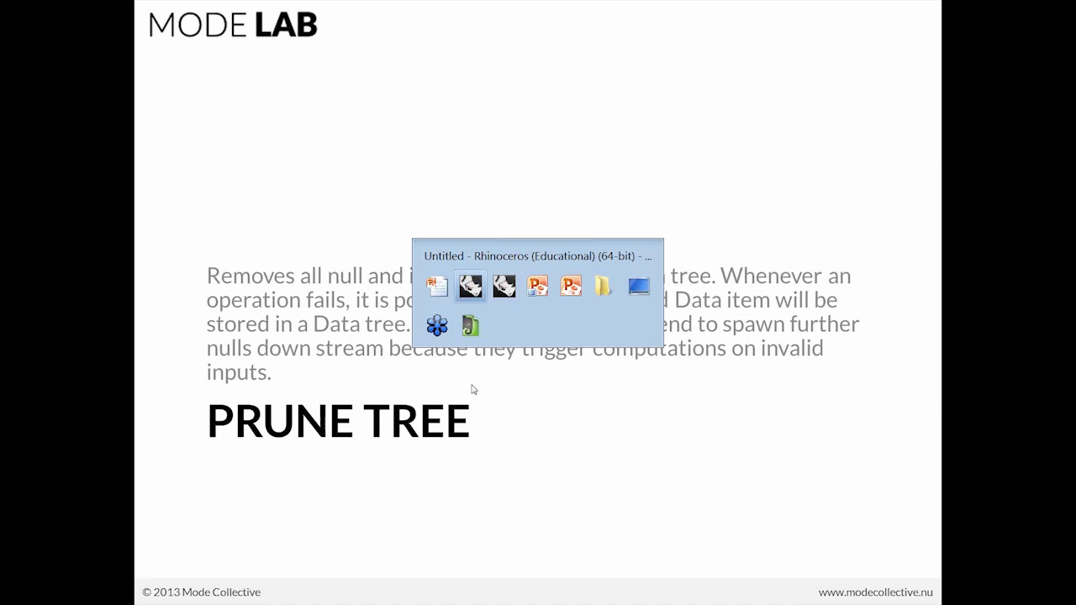
Switch from PowerPoint back to the Untitled - Rhinoceros window
left_click(469, 286)
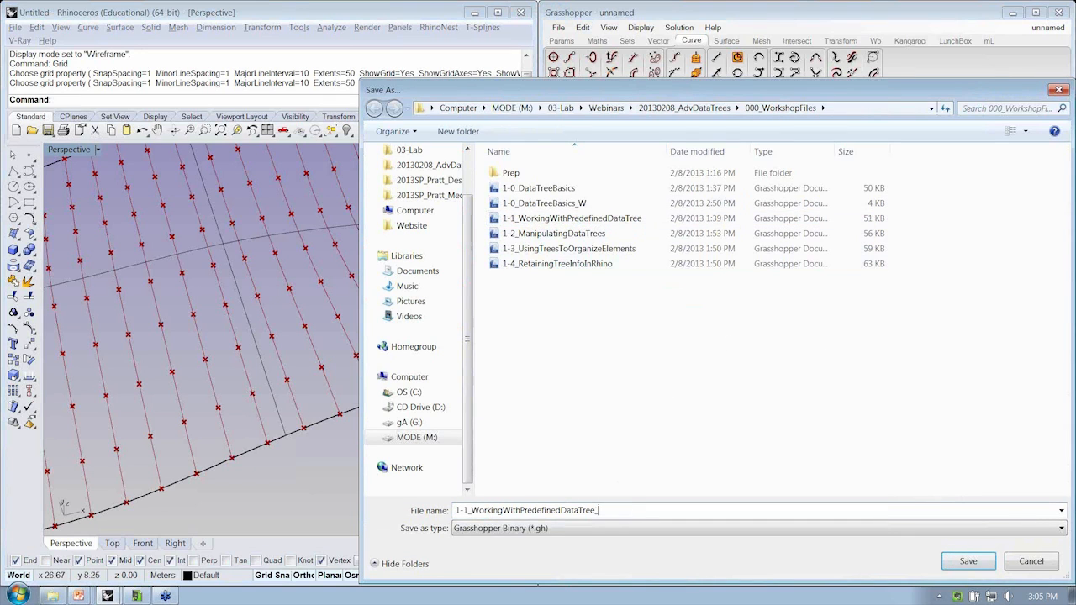
Save as 1-1_WorkingWithPredefinedDataTree_W and move the tree viewer lower on the canvas
left_click(970, 561)
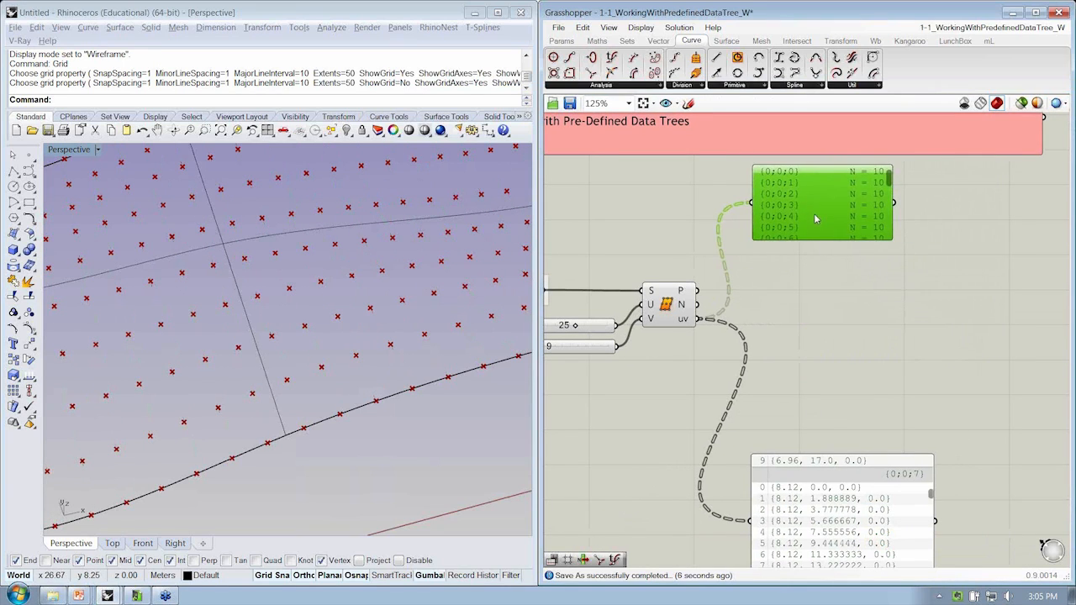
left_click_drag(815, 202, 815, 395)
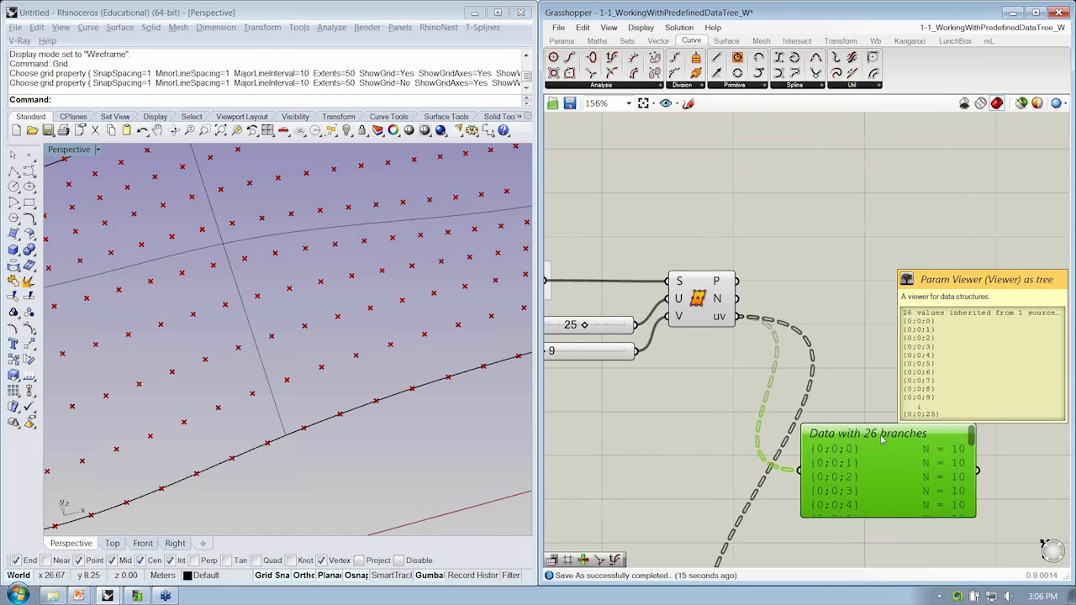
left_click_drag(882, 437, 886, 366)
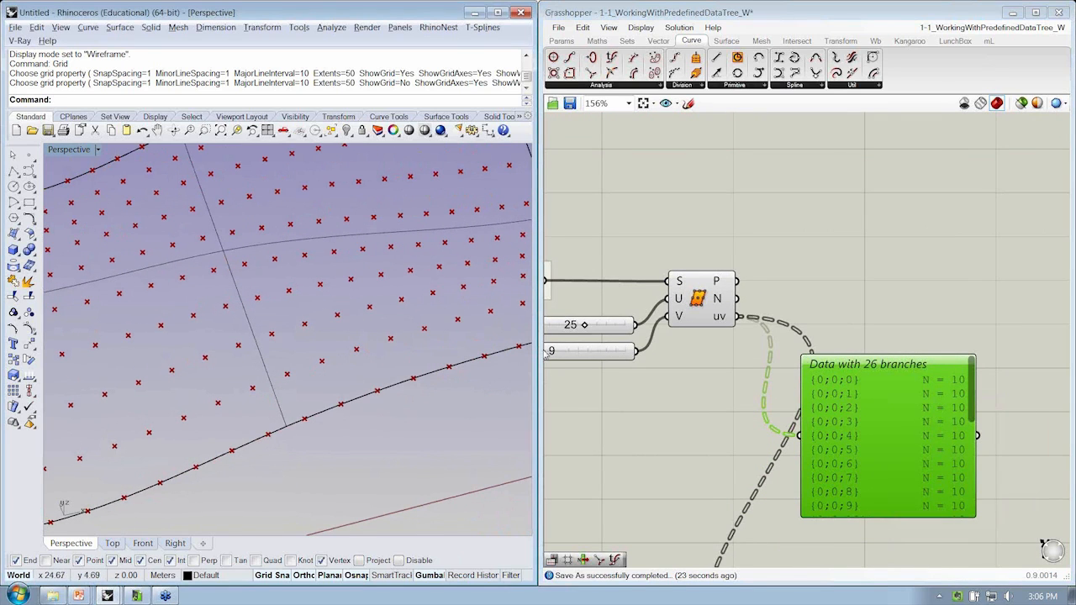
mouse_move(852, 399)
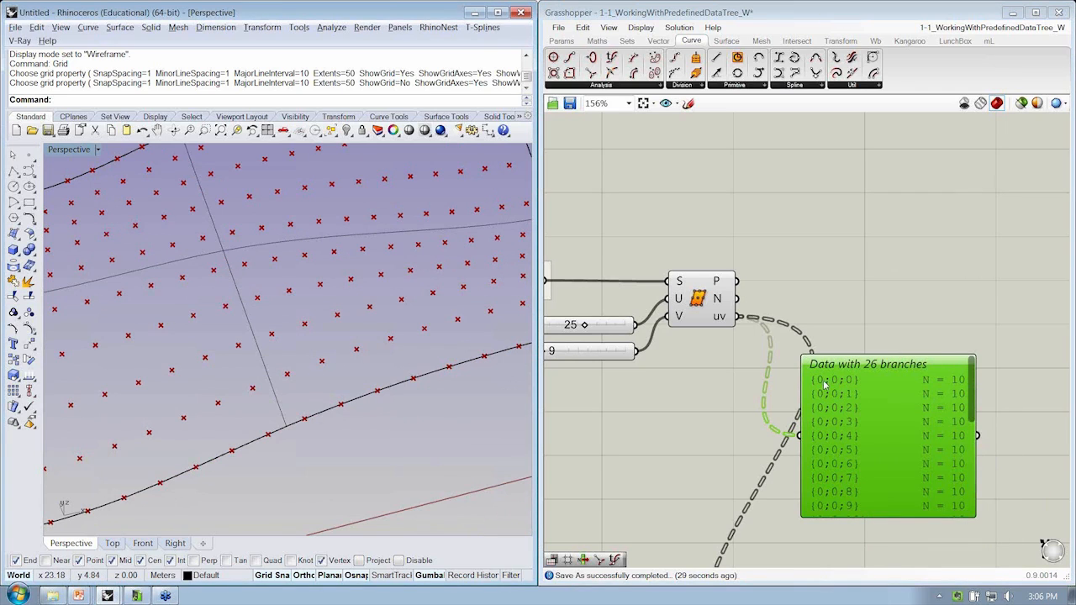
mouse_move(854, 382)
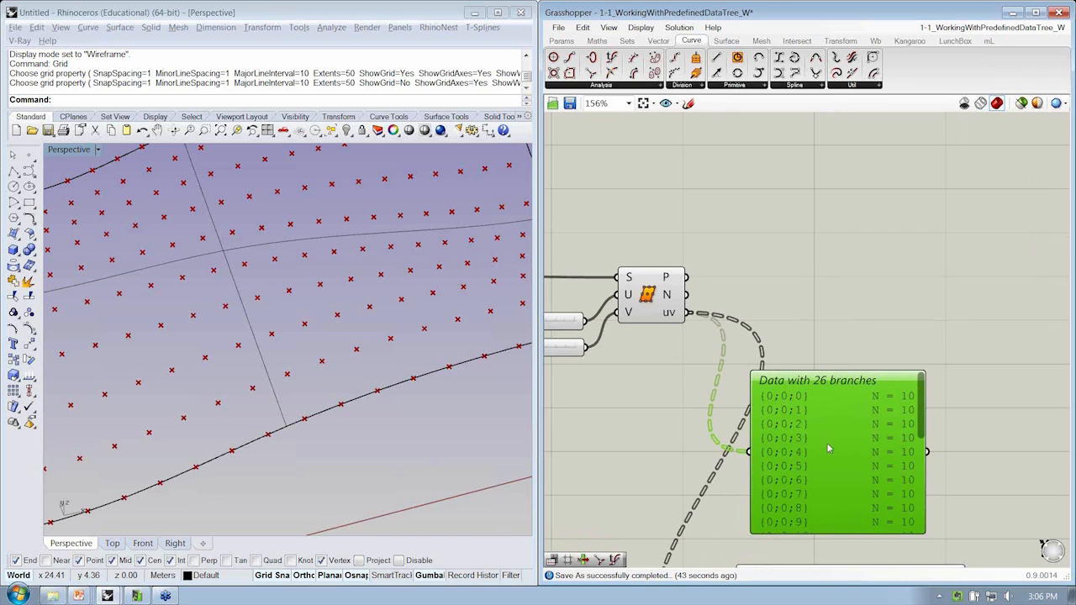
mouse_move(777, 267)
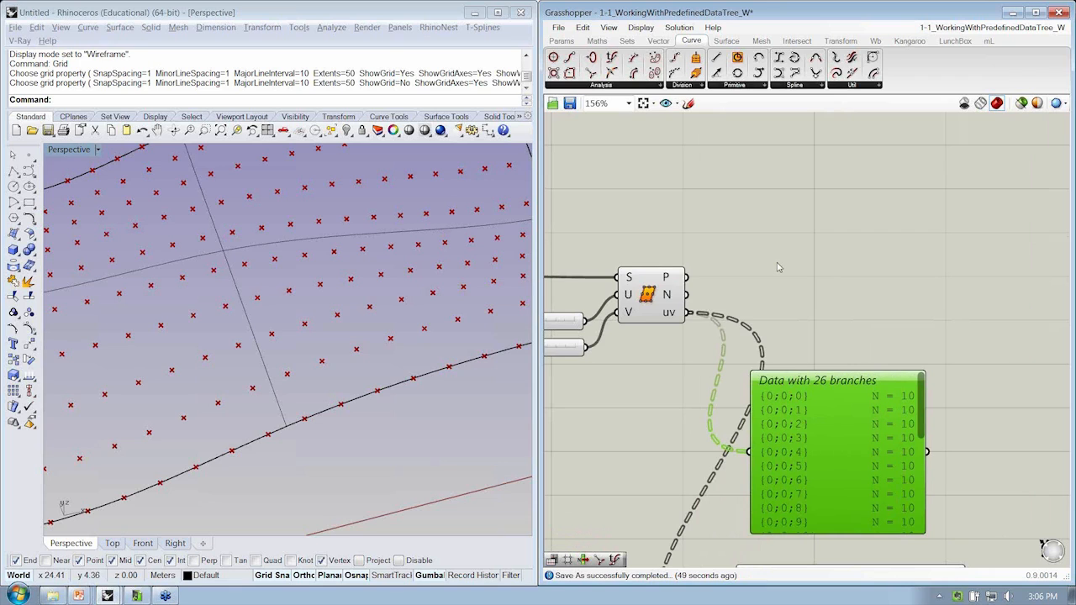
mouse_move(797, 230)
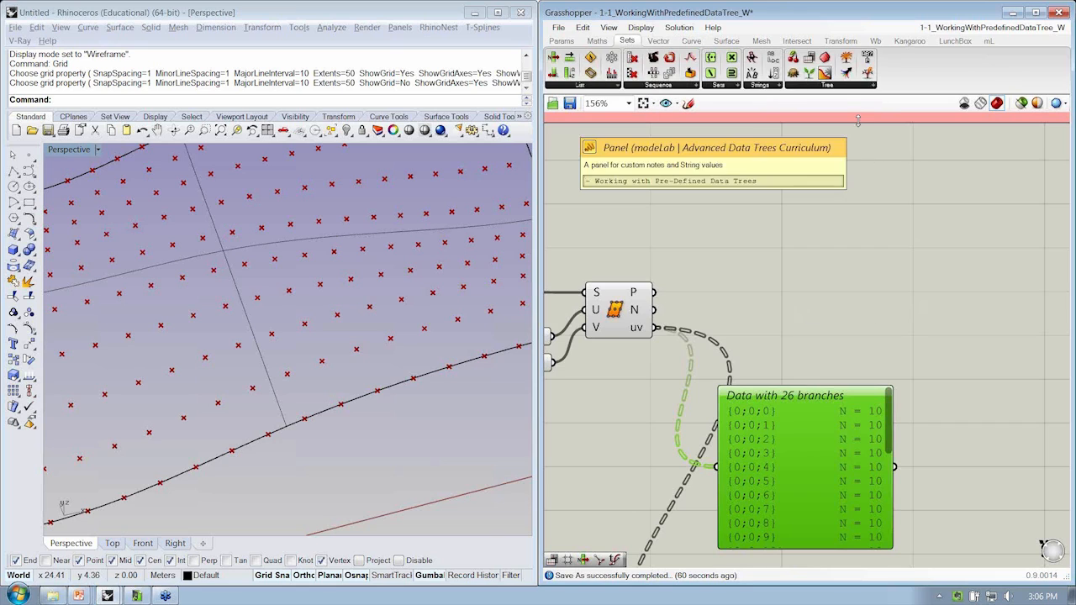
Add a data tree component from the Sets > Tree panel
left_click(852, 84)
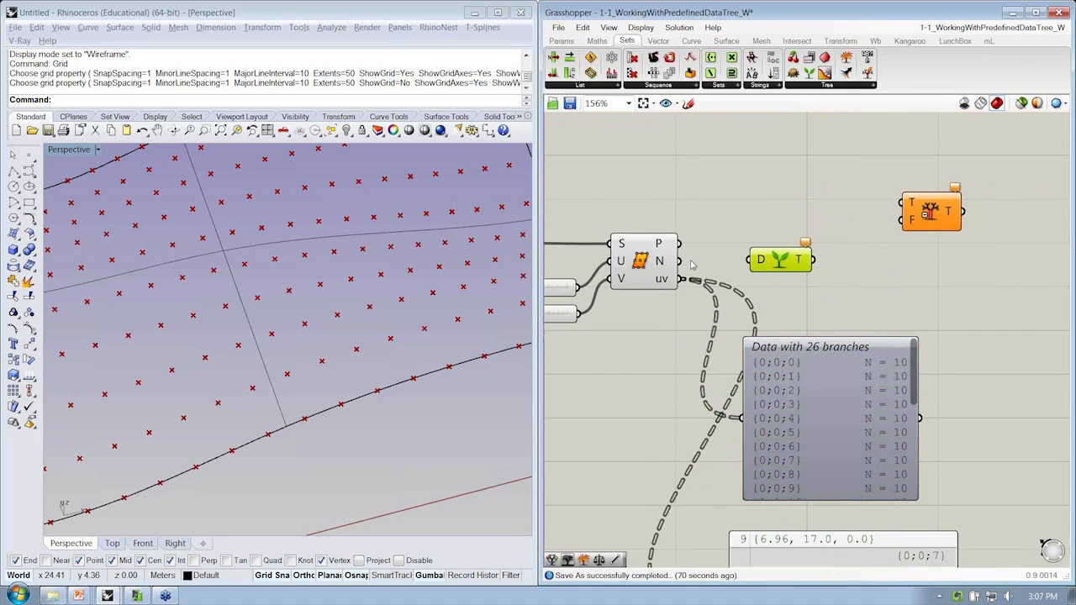
mouse_move(710, 275)
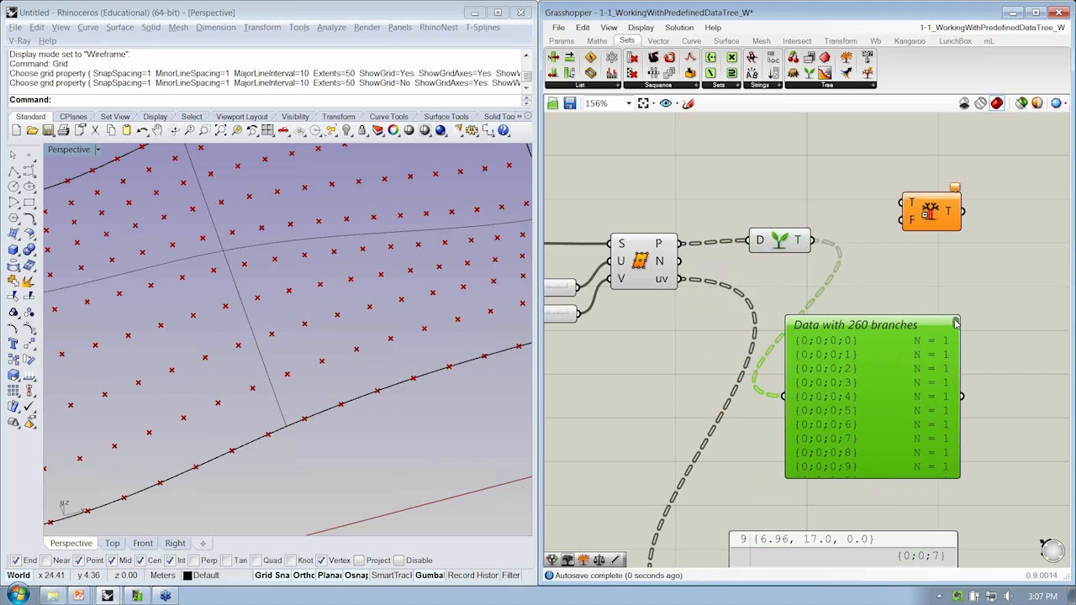
scroll("down", 3)
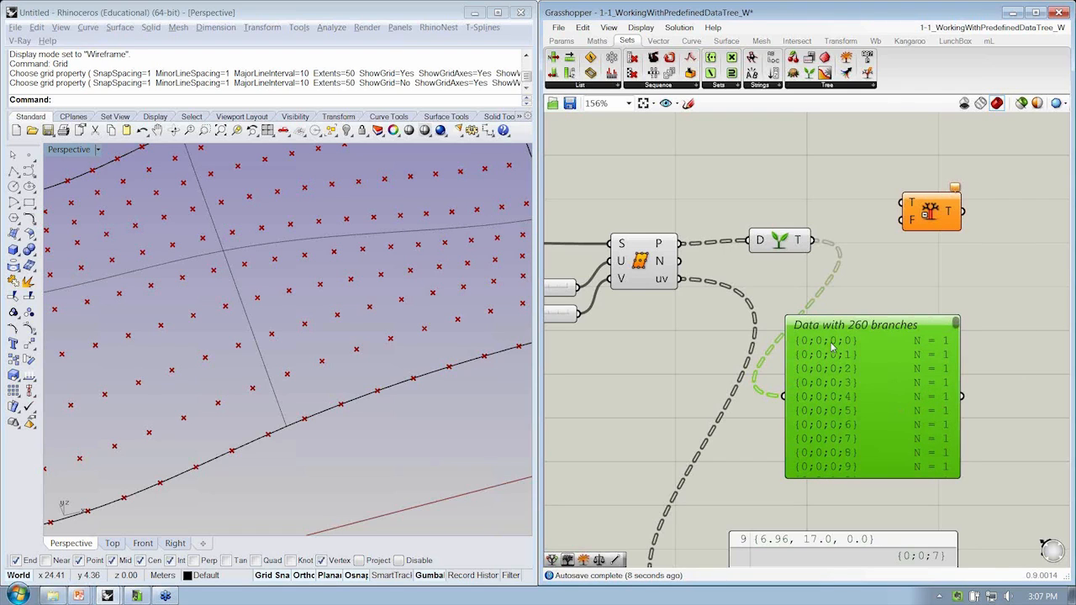
mouse_move(839, 349)
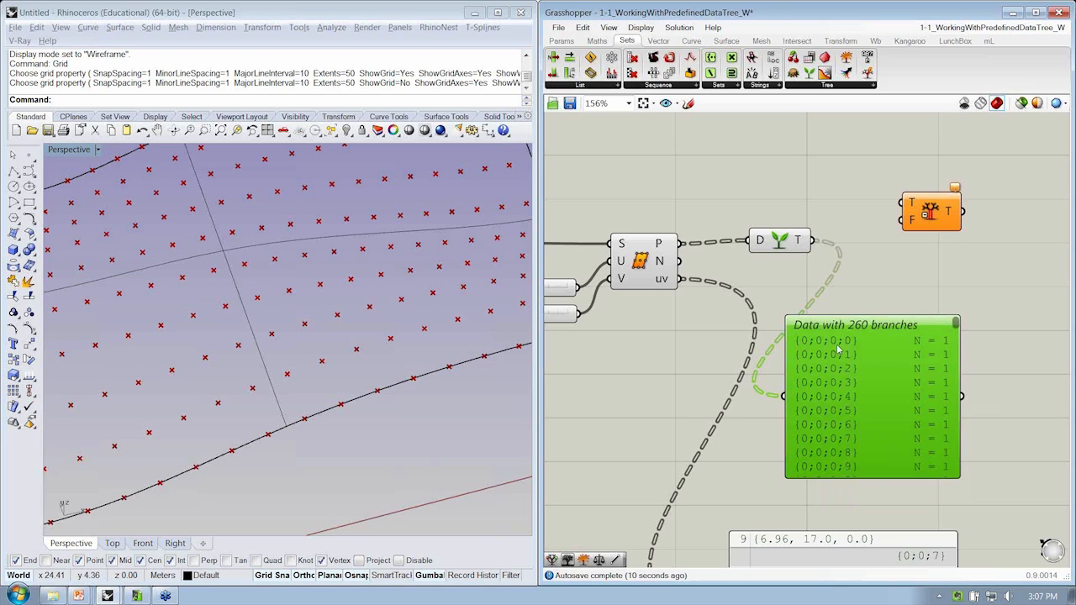
mouse_move(856, 381)
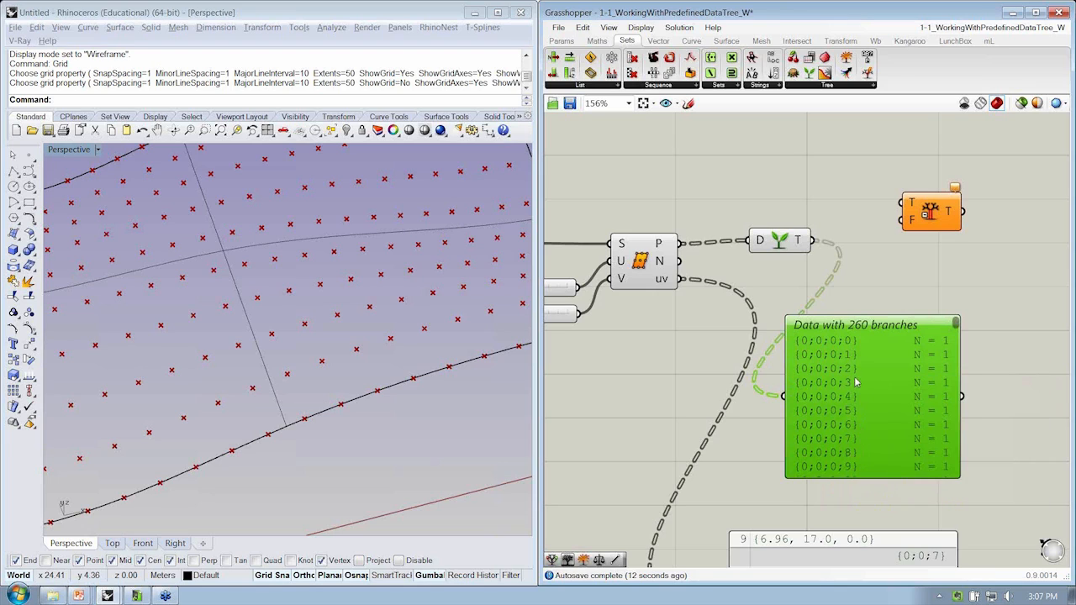
scroll("down", 3)
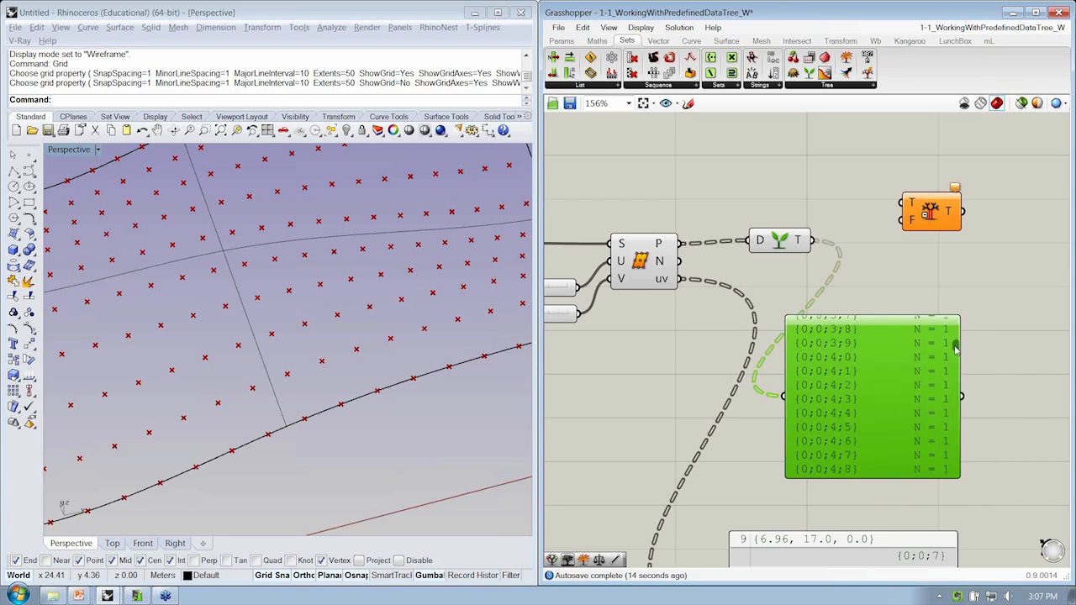
scroll("down", 3)
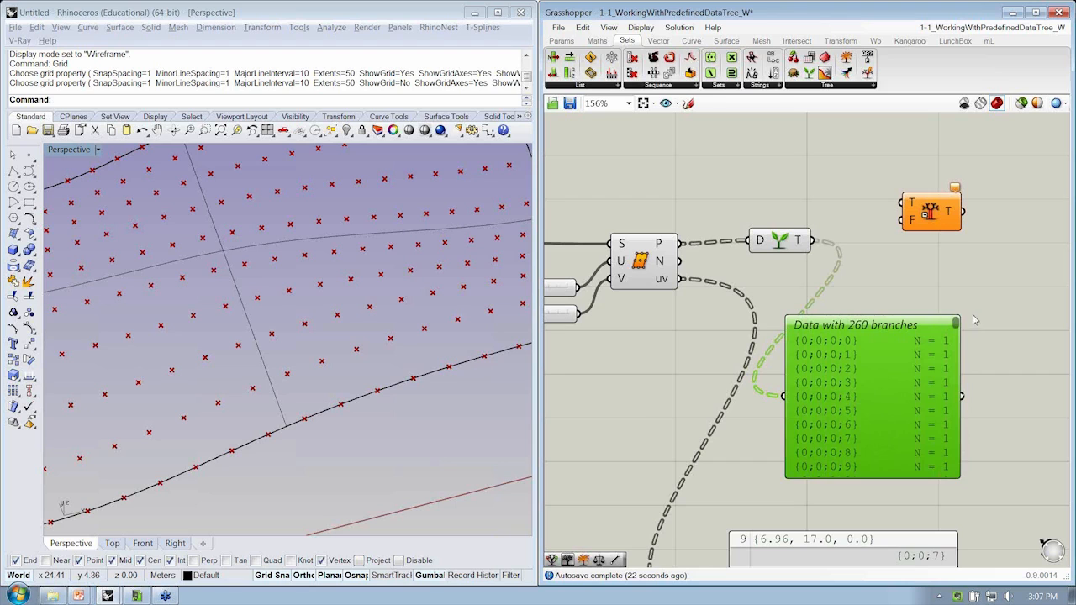
left_click(777, 242)
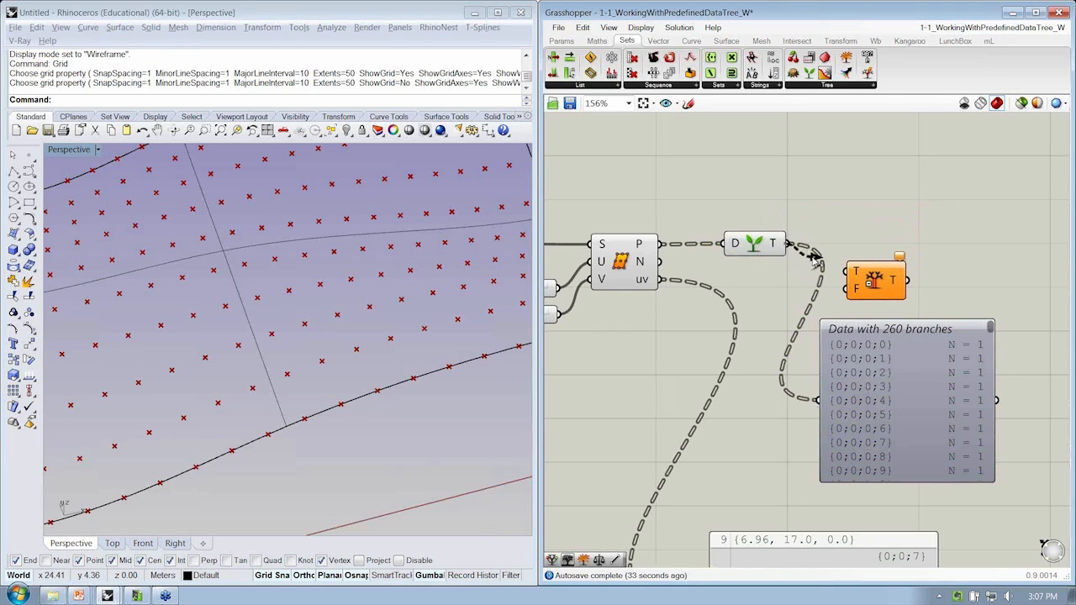
mouse_move(876, 277)
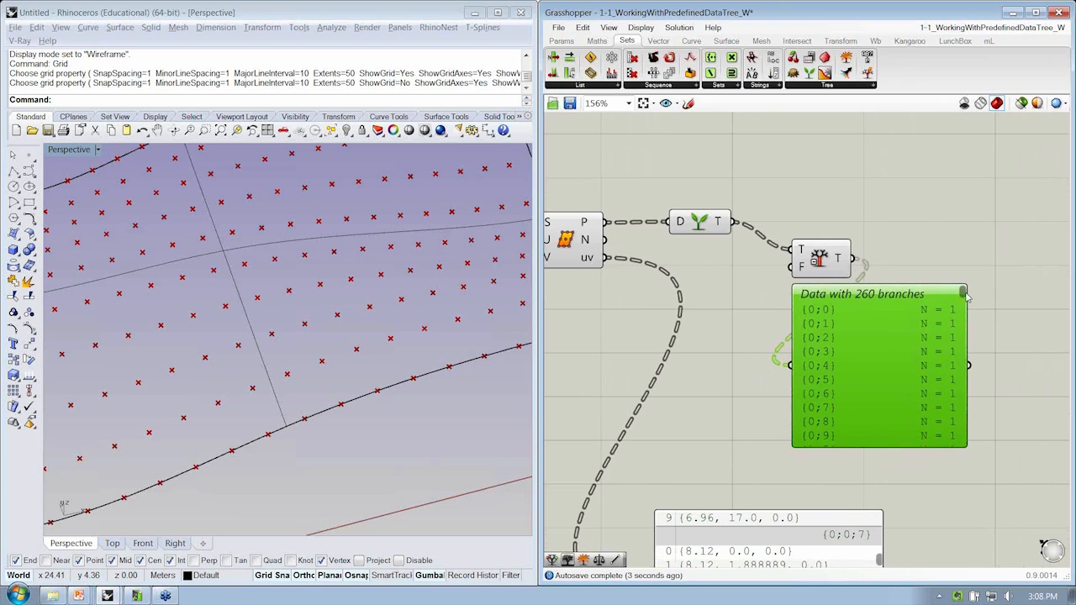
Scroll through the simplified path panel listing paths {0;0}, {0;1} beside the originals
scroll("down", 3)
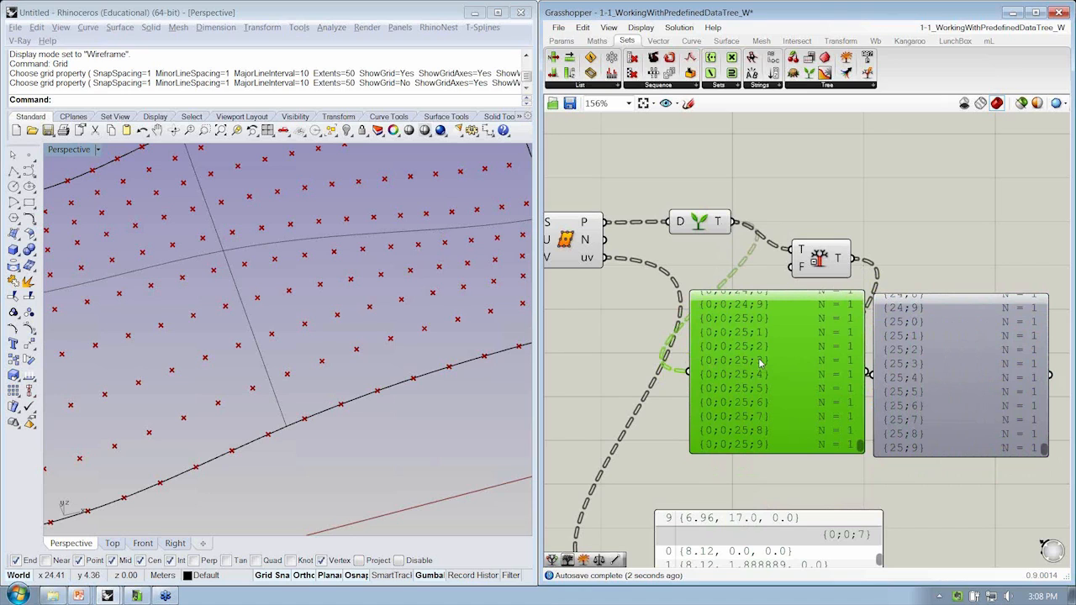
mouse_move(910, 367)
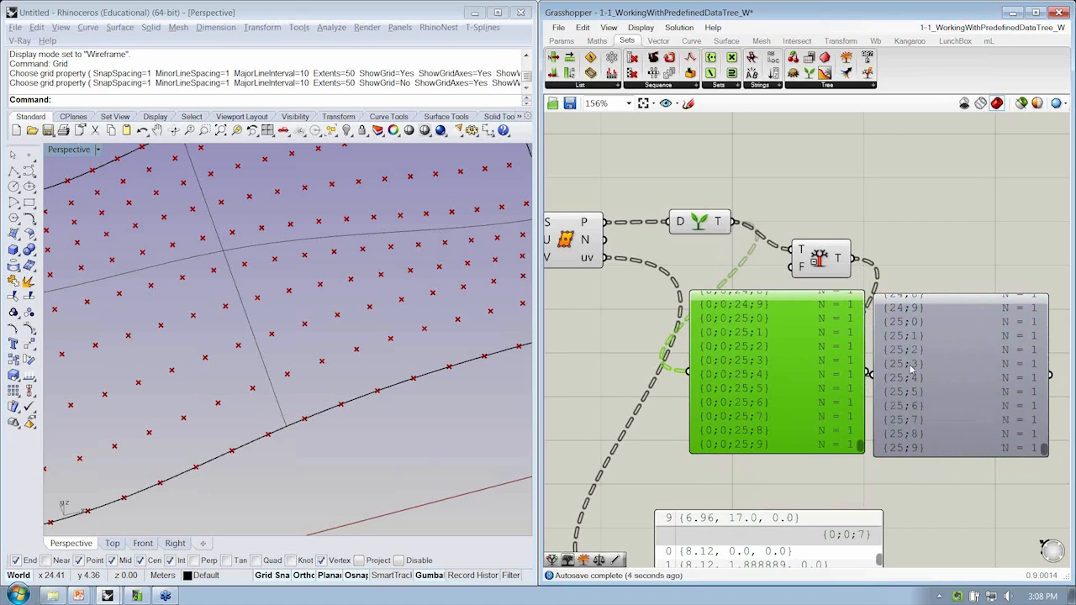
mouse_move(727, 380)
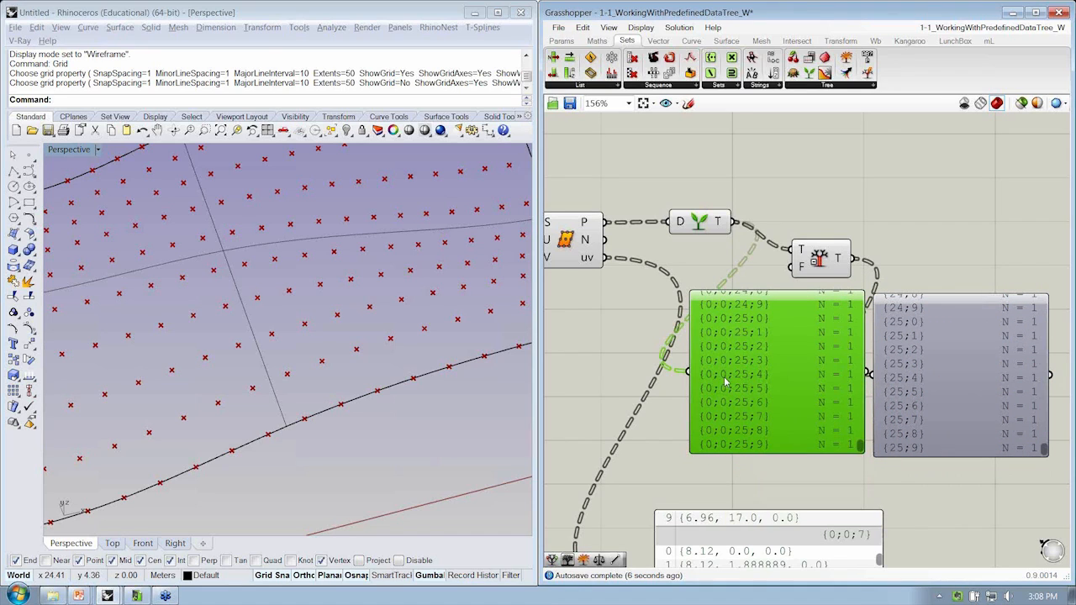
mouse_move(689, 386)
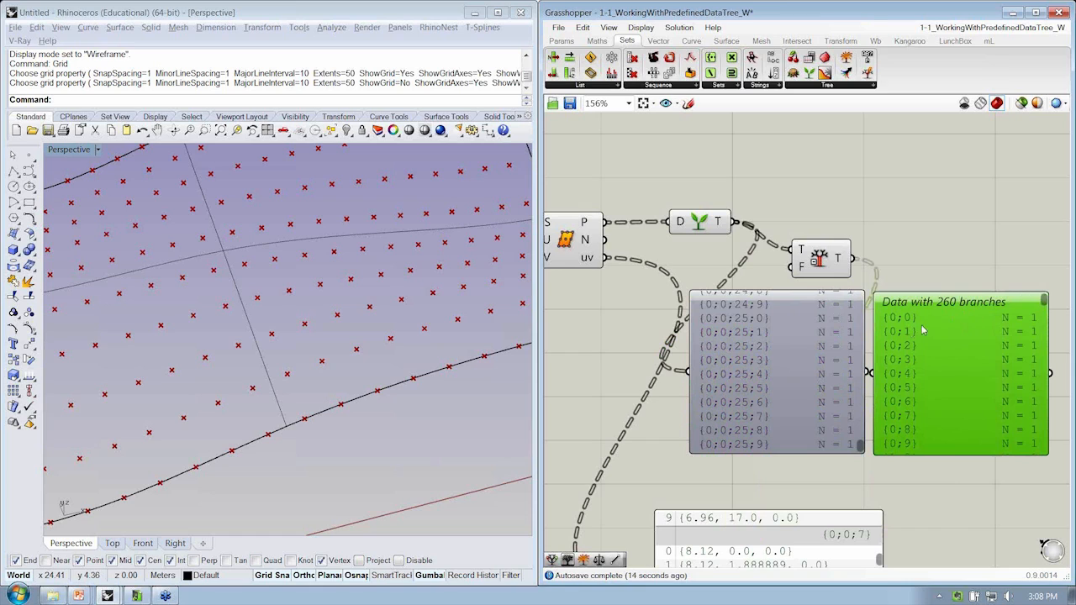
mouse_move(937, 328)
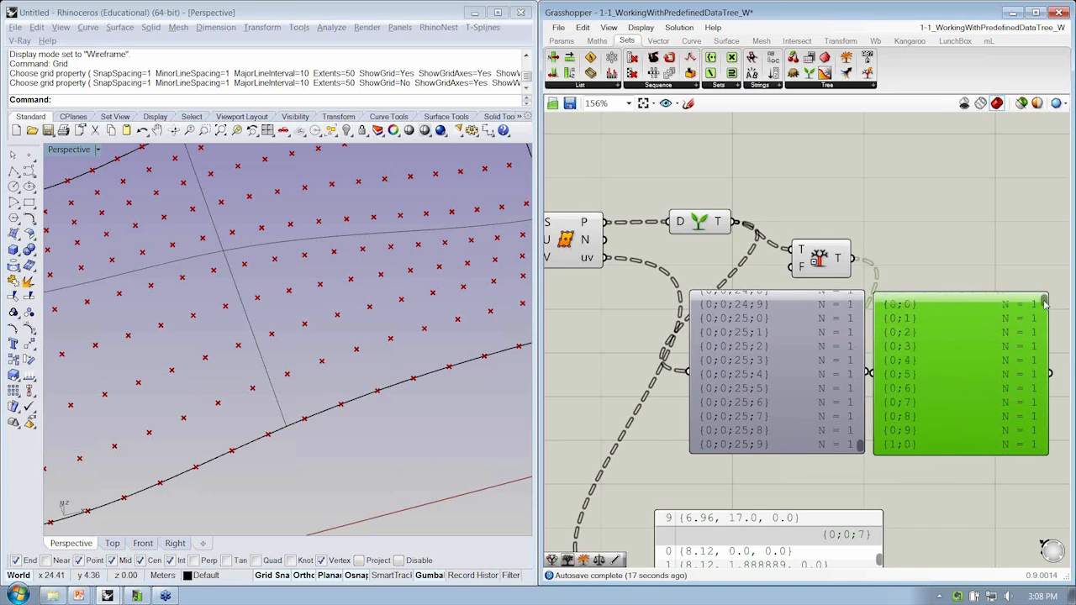
scroll("down", 3)
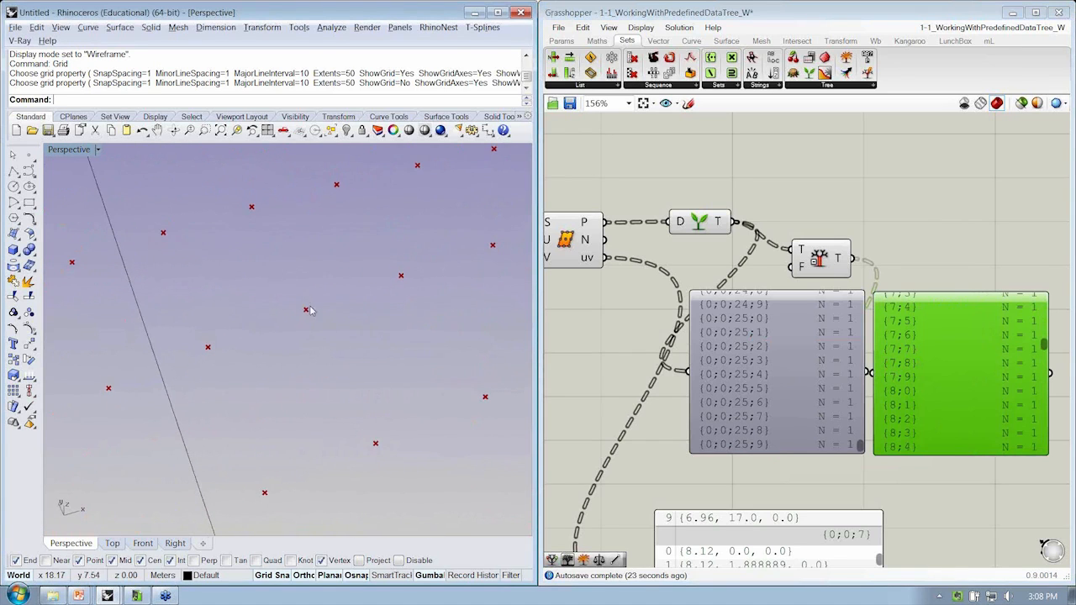
left_click(306, 309)
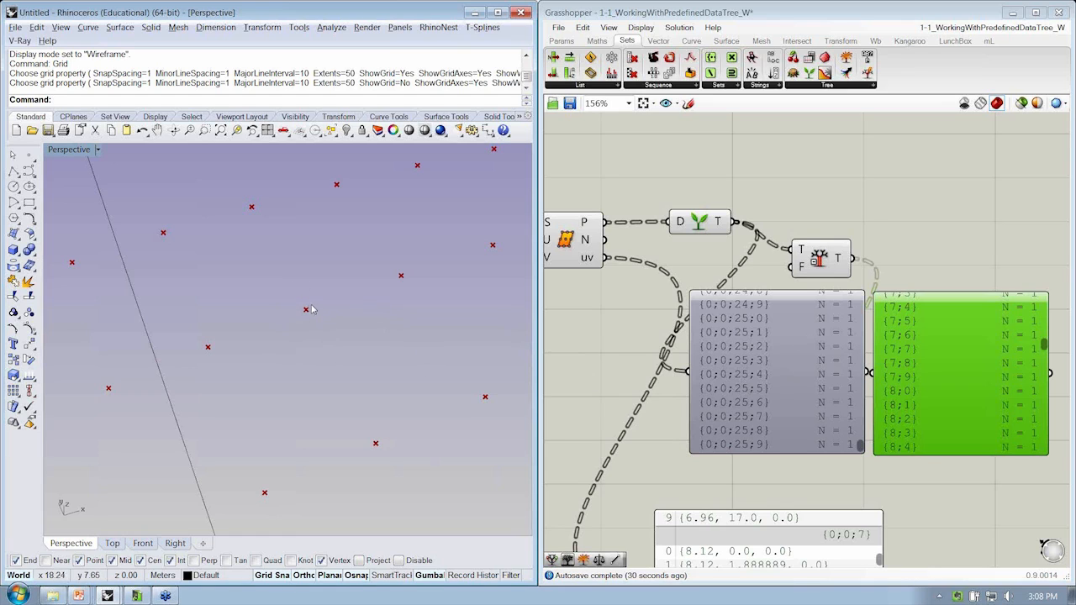
mouse_move(369, 271)
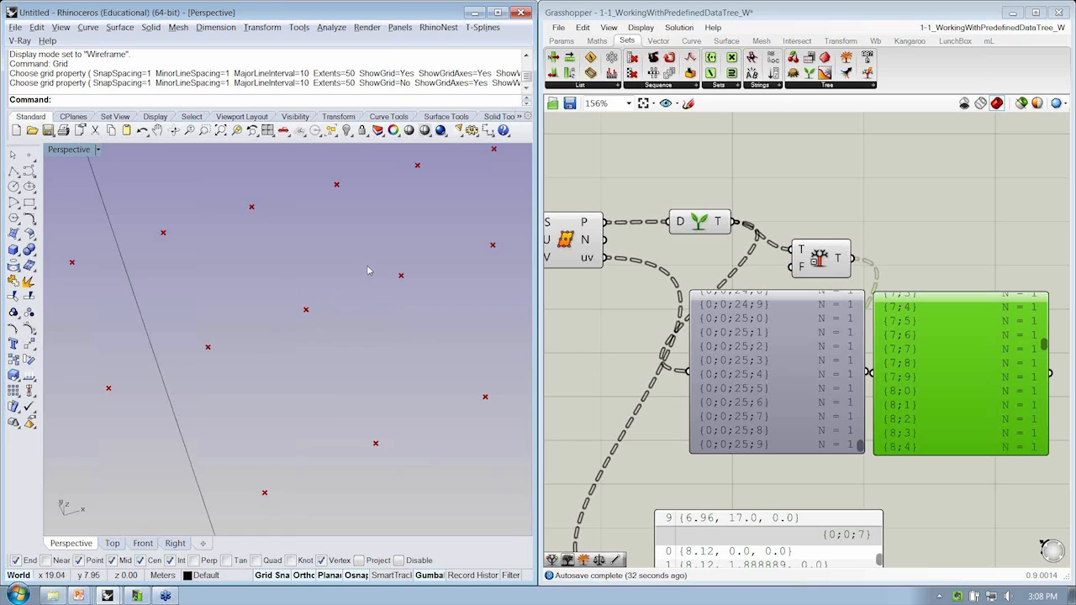
mouse_move(388, 284)
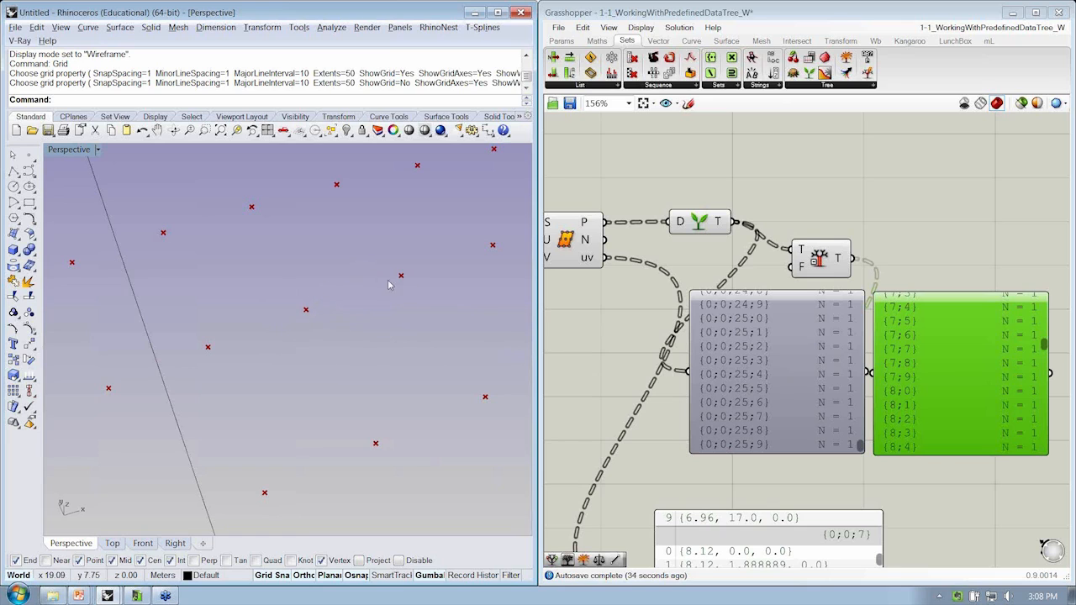
mouse_move(273, 212)
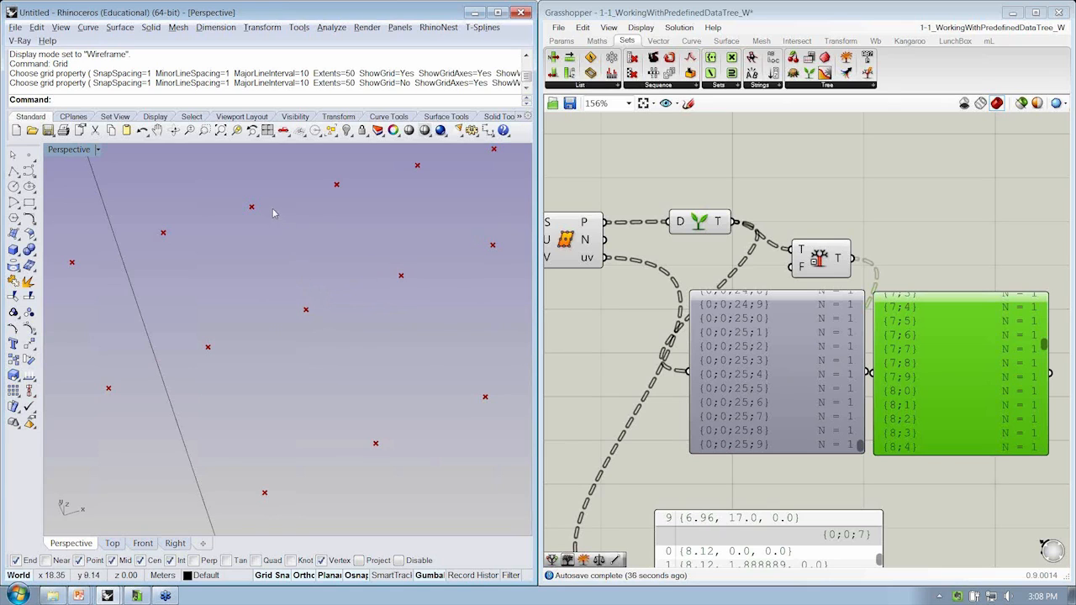
mouse_move(265, 232)
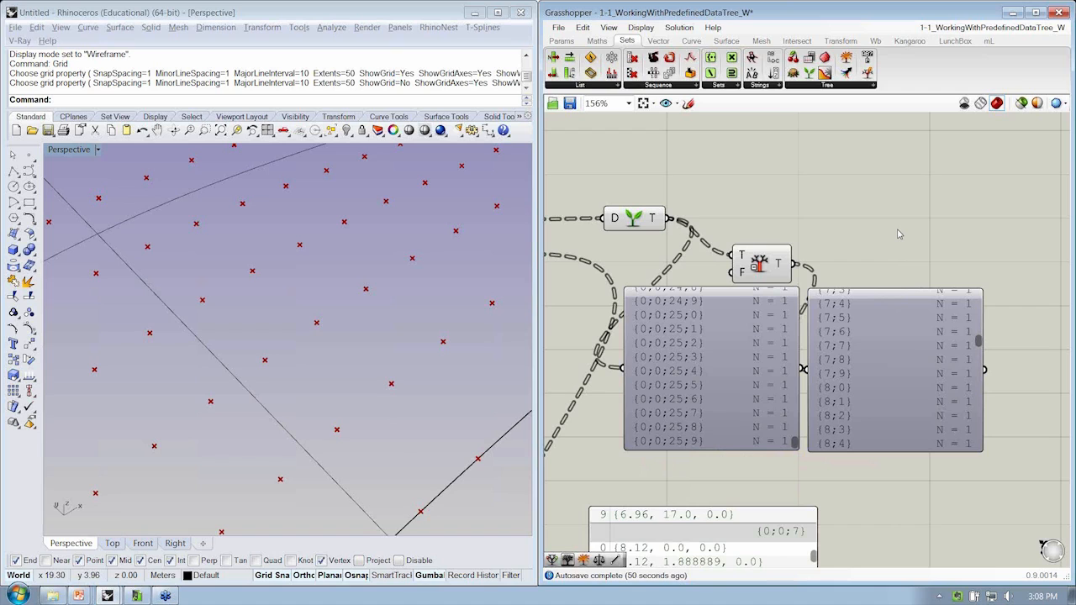
mouse_move(352, 321)
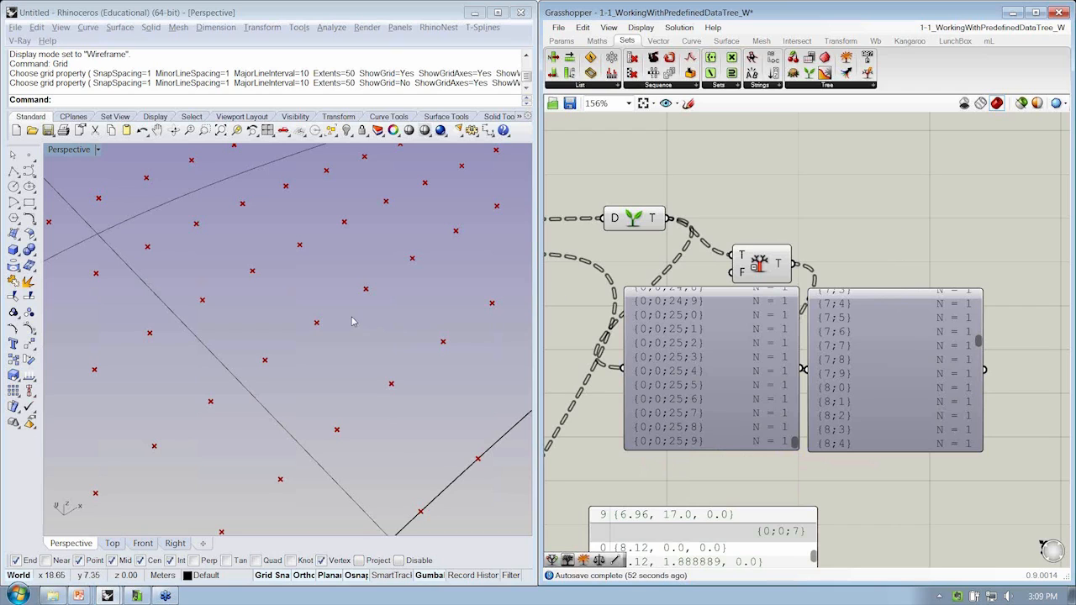
mouse_move(780, 263)
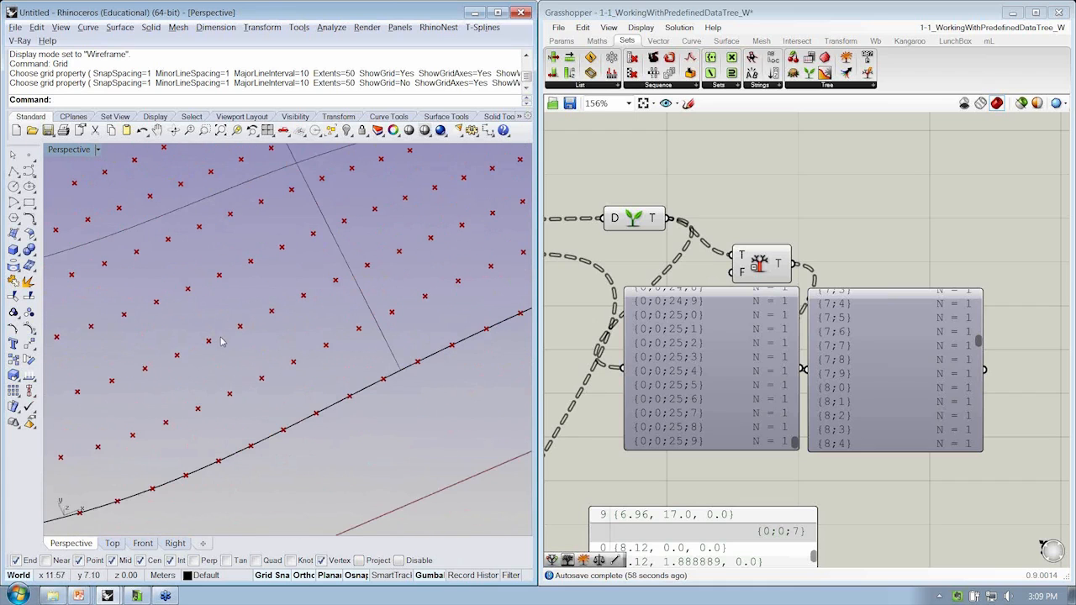
mouse_move(219, 286)
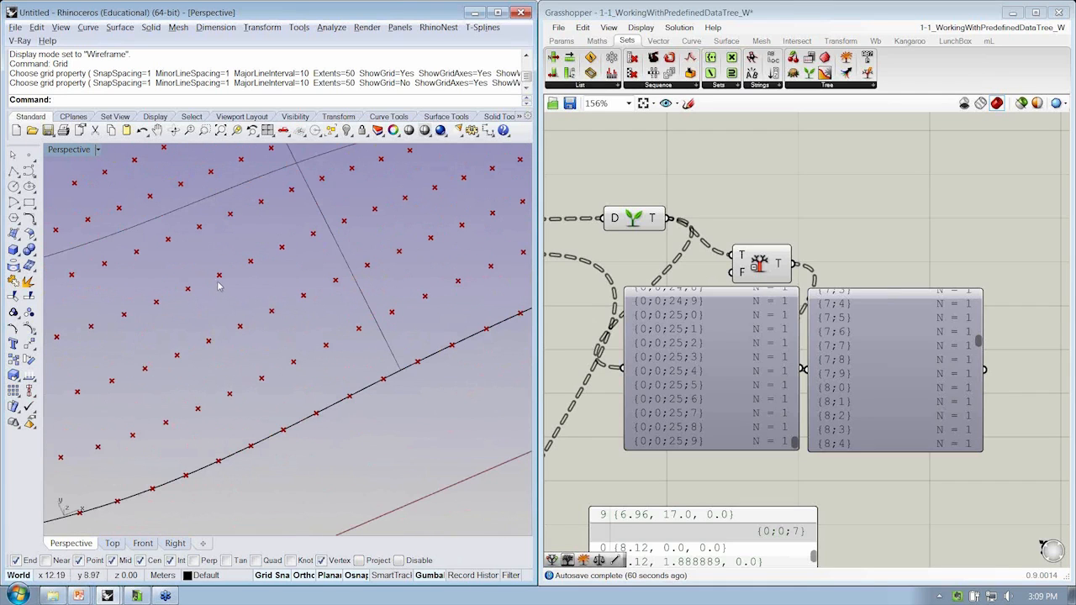
mouse_move(743, 171)
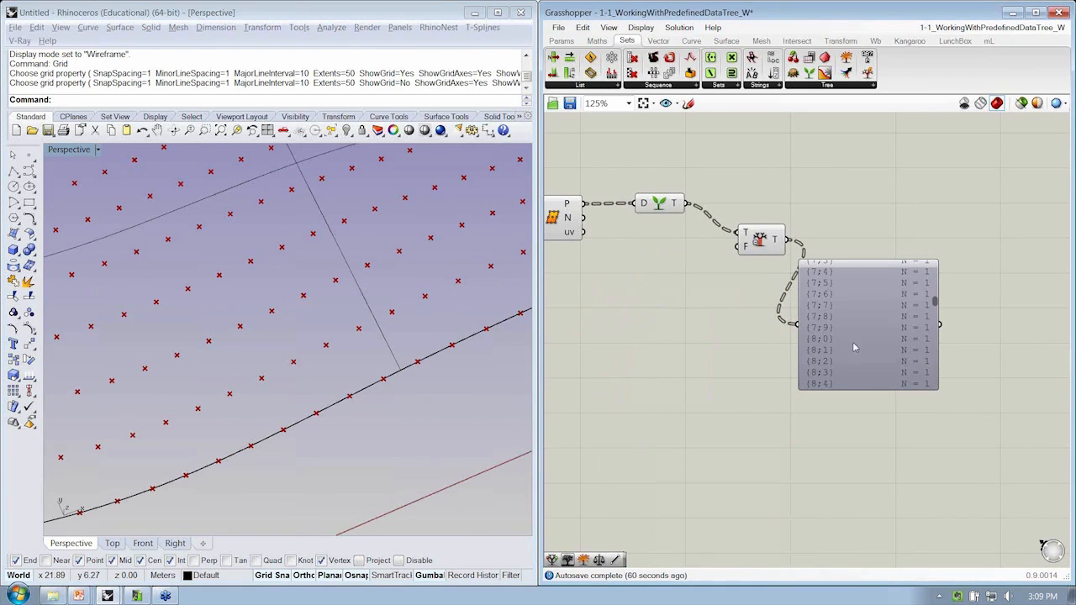
Pan to the tree components and search for the Simplify Tree component
left_click_drag(868, 324, 797, 361)
type("S")
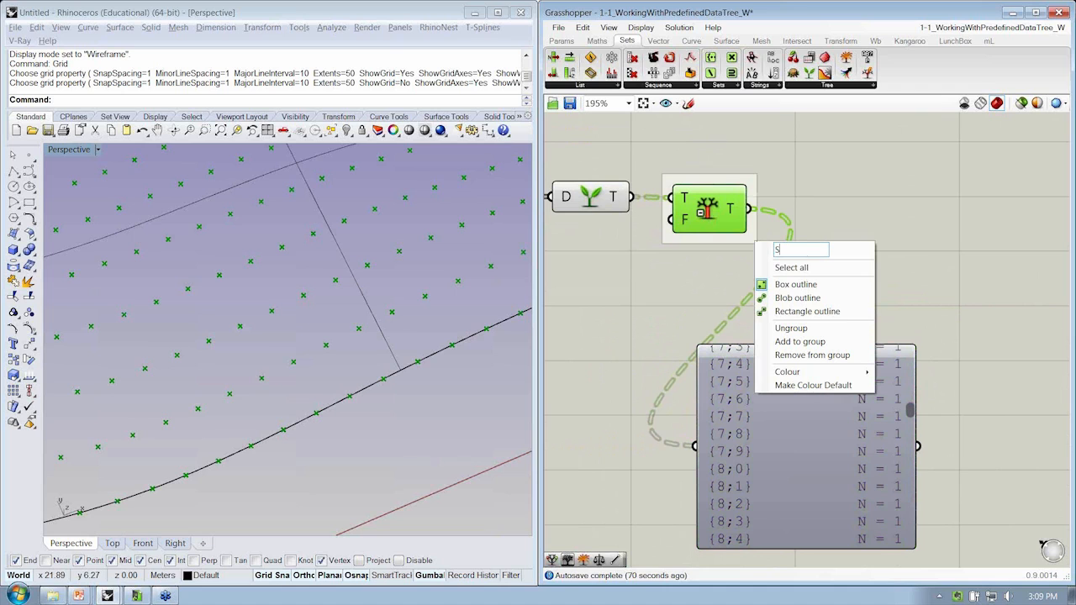
type("implify")
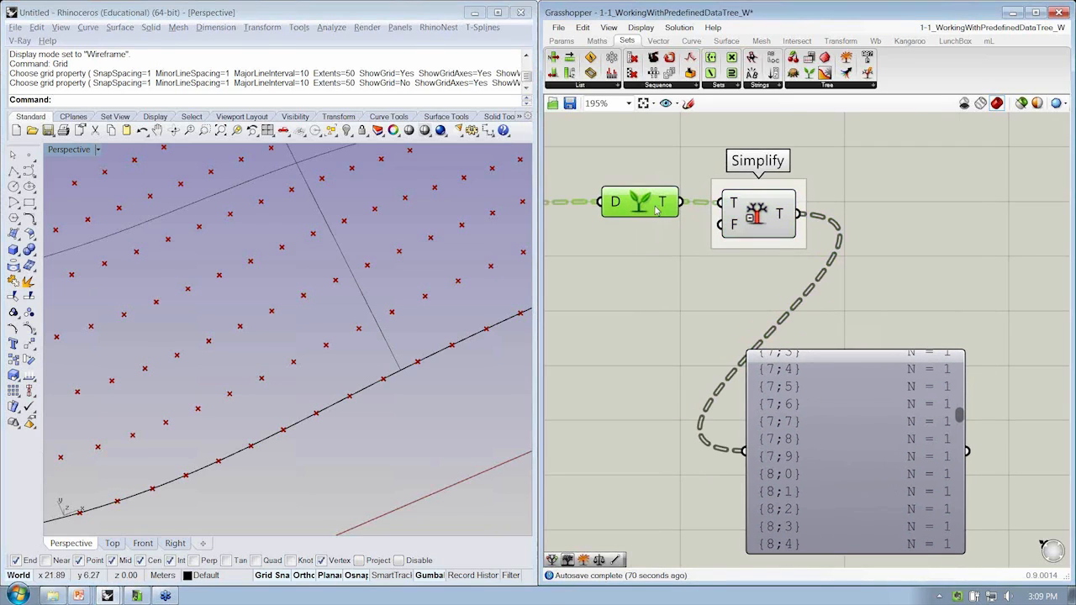
right_click(640, 201)
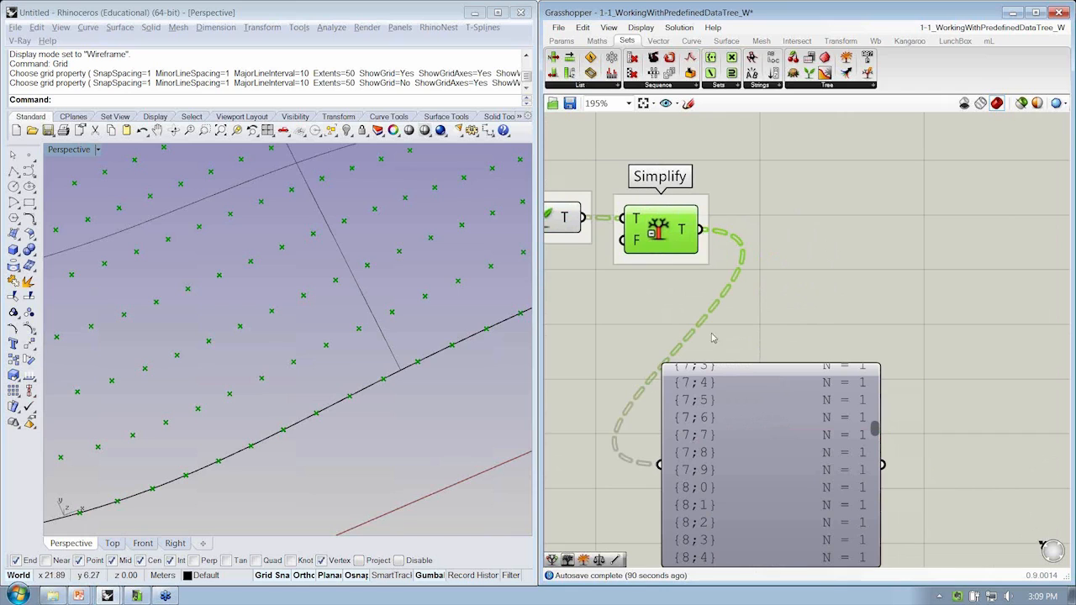
Place a Text Tag 3D component from the Vector > Point components
left_click(649, 28)
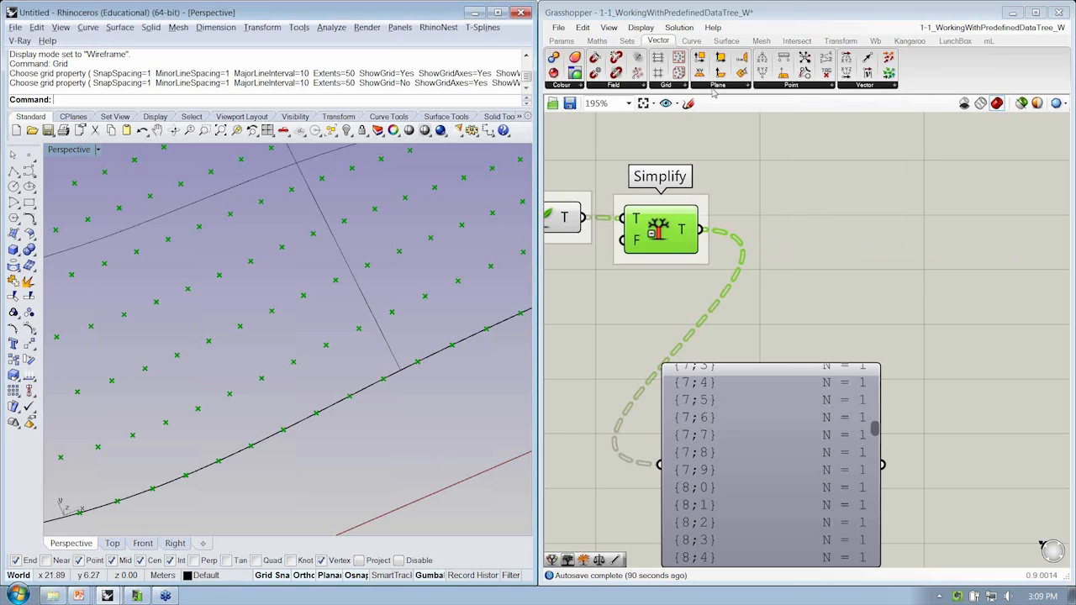
left_click(805, 84)
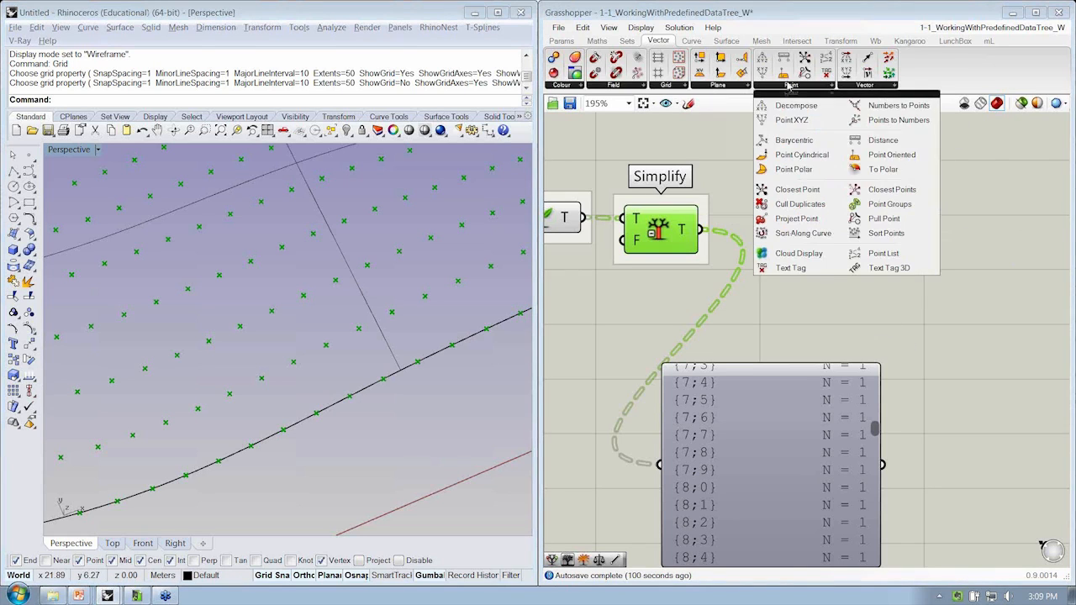
mouse_move(888, 267)
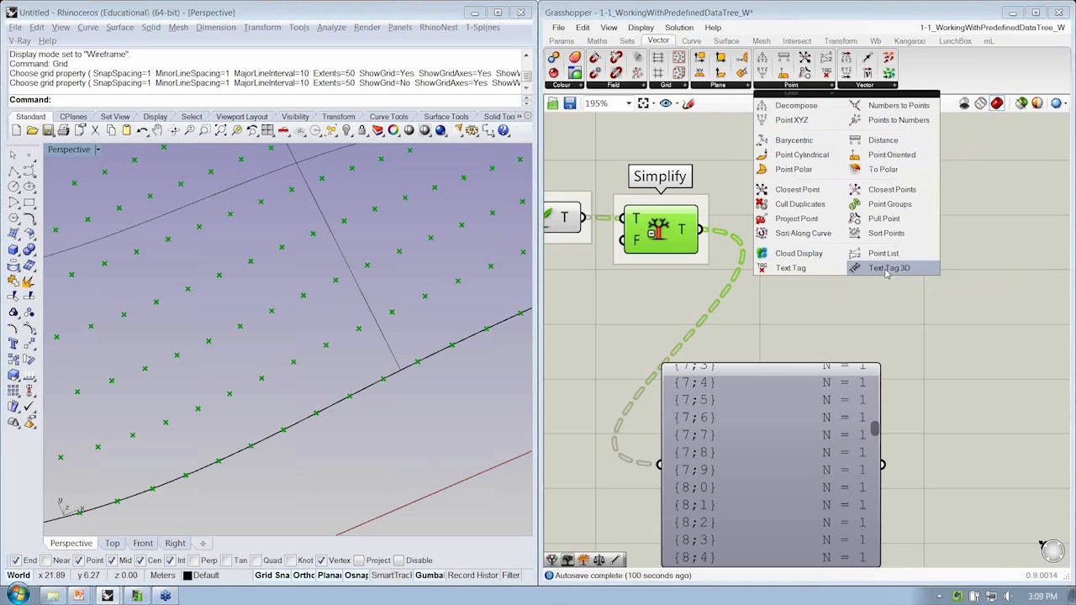
left_click(888, 267)
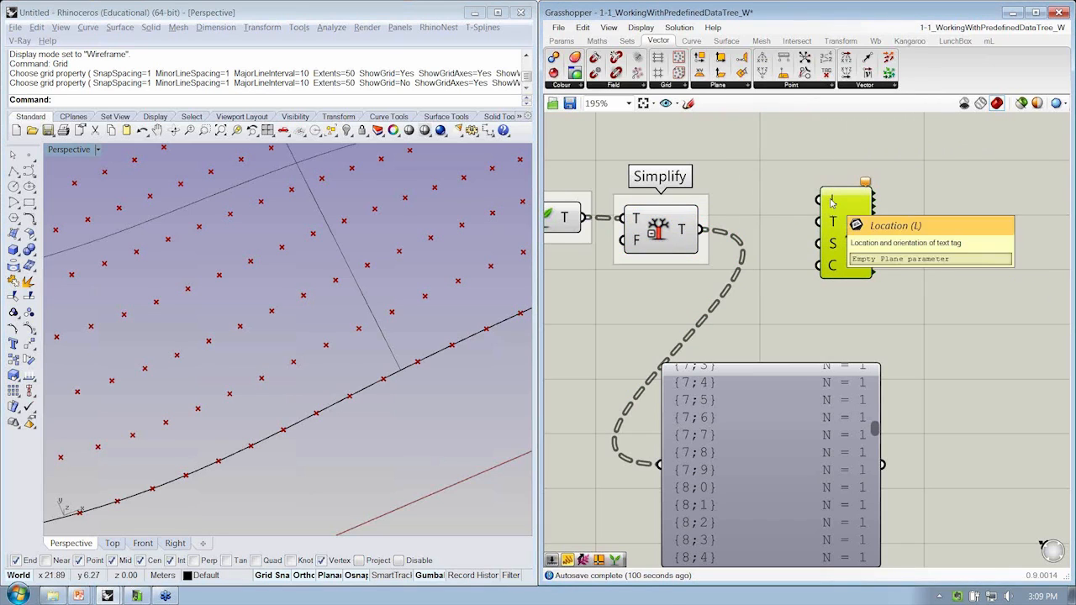
mouse_move(830, 225)
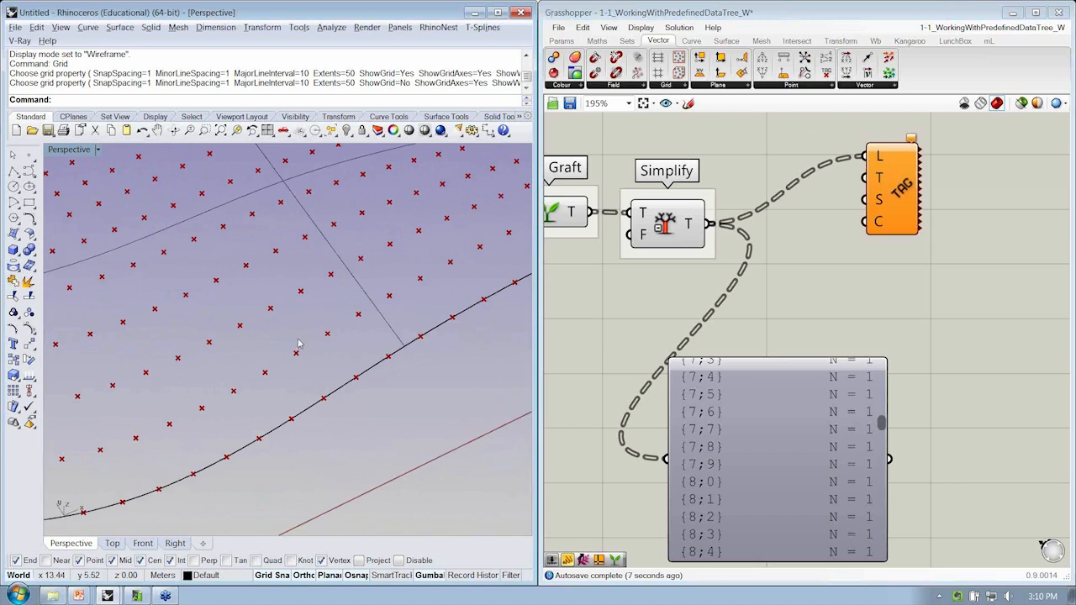
mouse_move(880, 179)
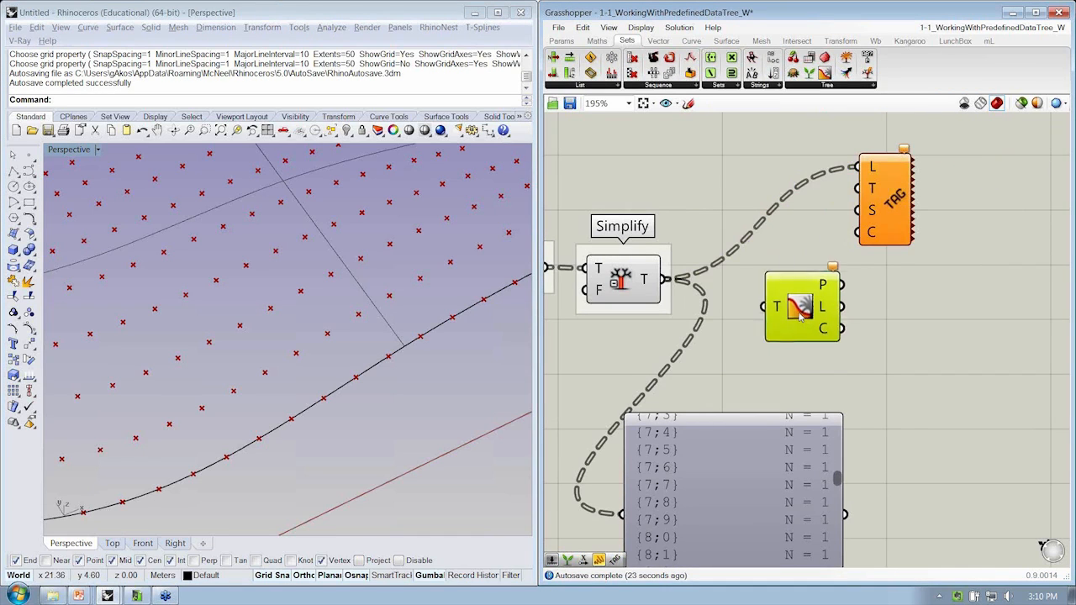
Wire the Simplify Tree output into the Tree Statistics T input
left_click_drag(803, 305, 797, 284)
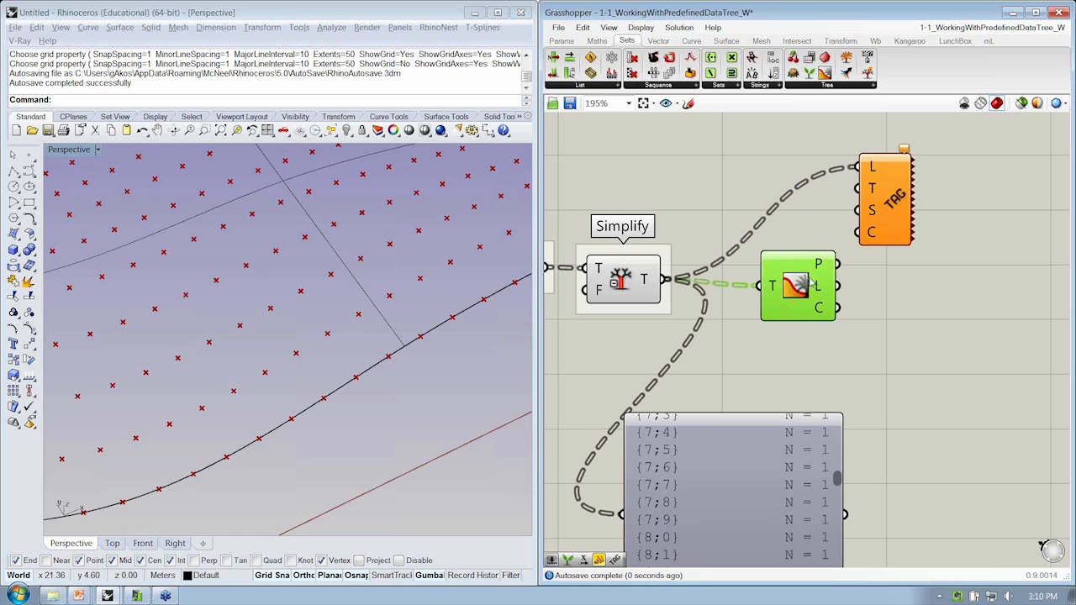
mouse_move(819, 265)
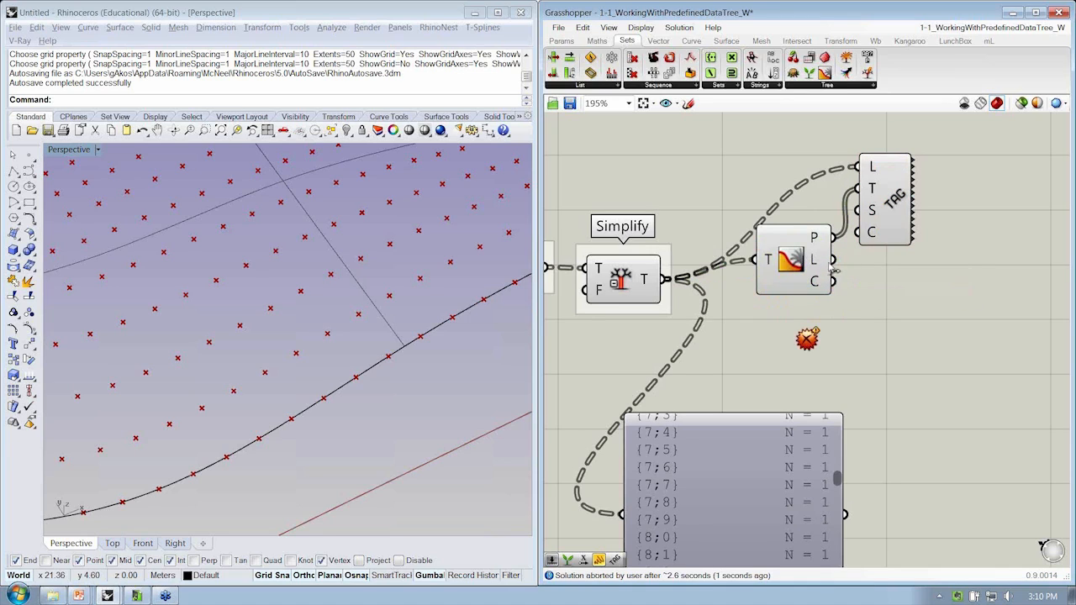
mouse_move(486, 321)
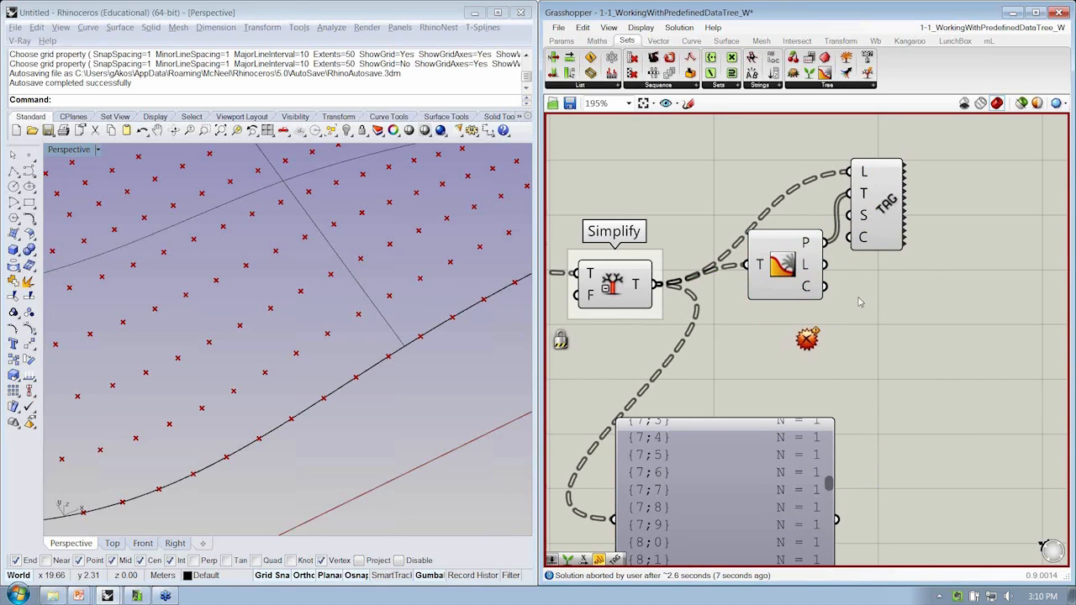
left_click(886, 202)
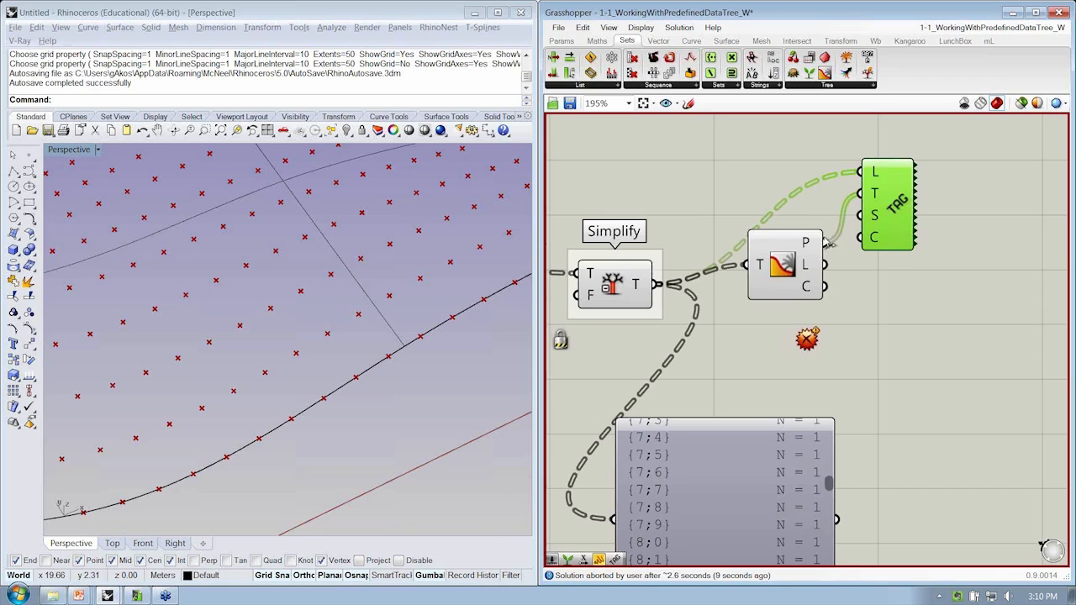
mouse_move(818, 208)
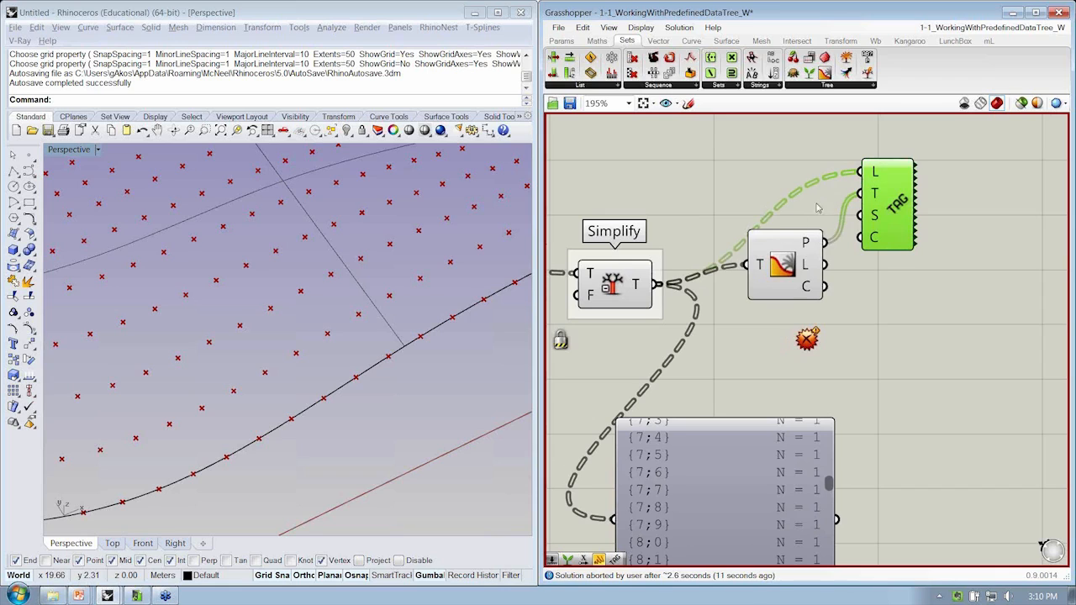
mouse_move(788, 284)
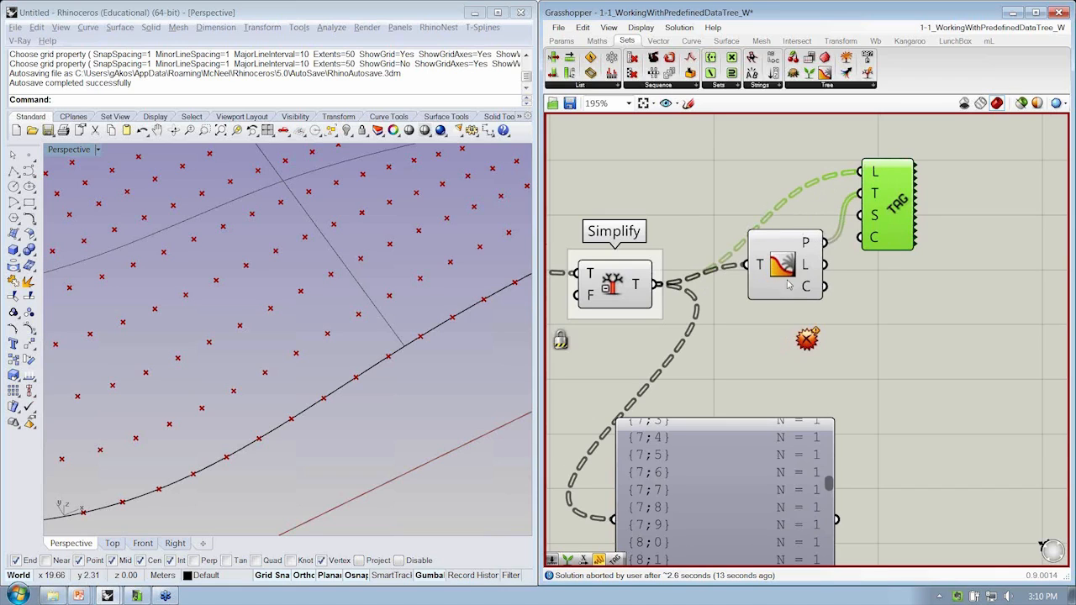
mouse_move(819, 286)
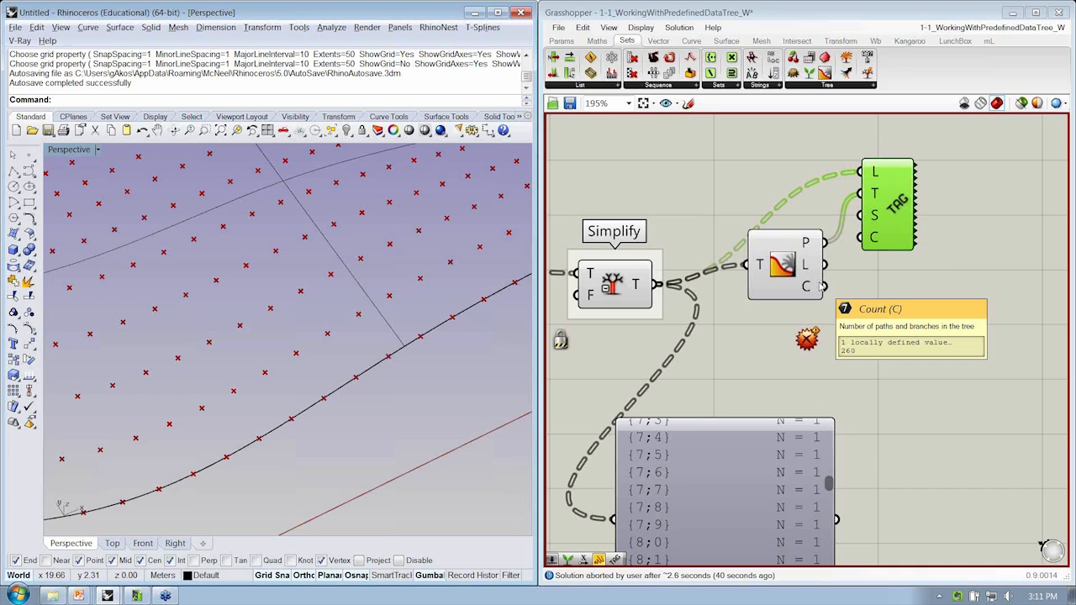
mouse_move(891, 162)
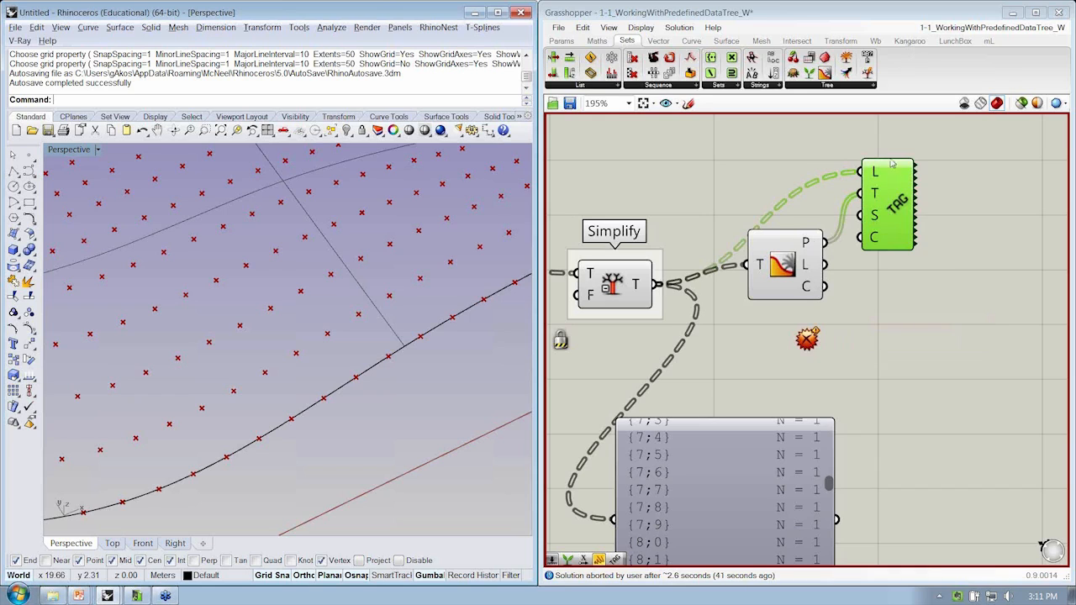
mouse_move(833, 238)
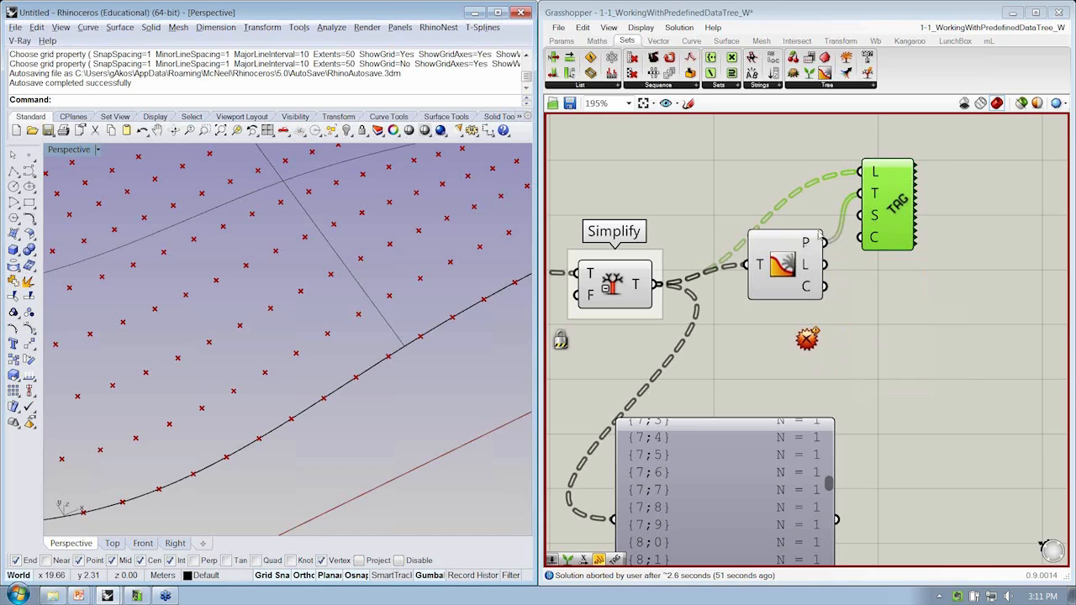
mouse_move(812, 247)
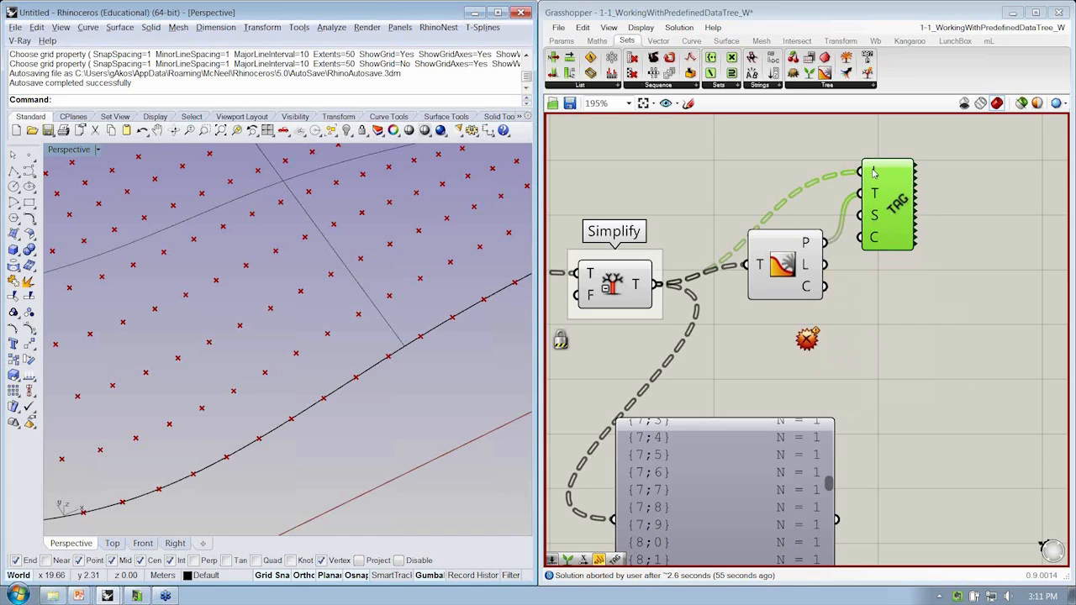
mouse_move(876, 174)
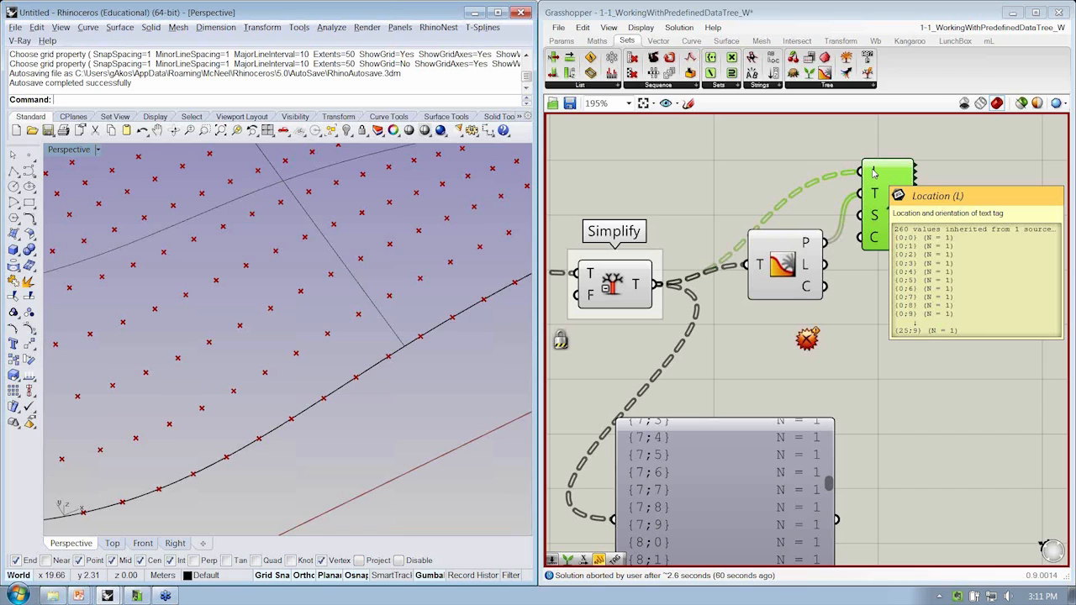
mouse_move(666, 230)
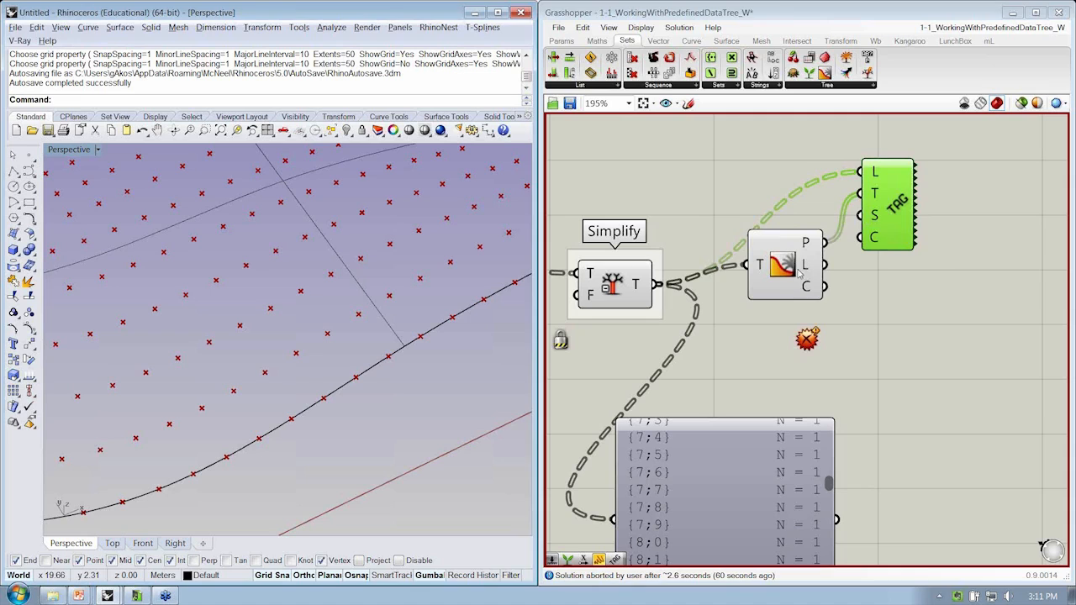
left_click_drag(786, 265, 773, 248)
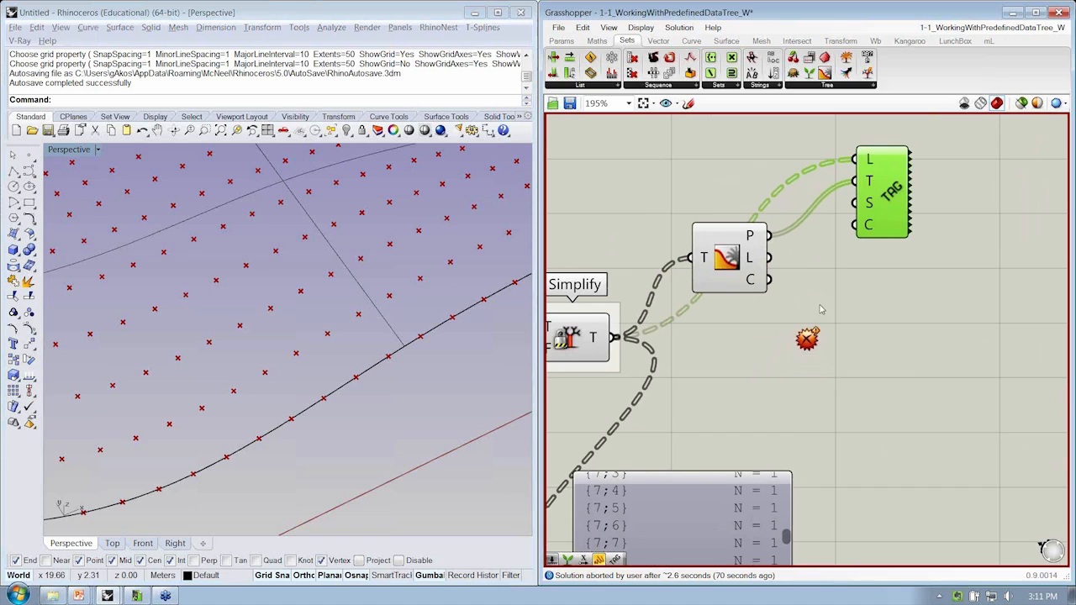
mouse_move(828, 206)
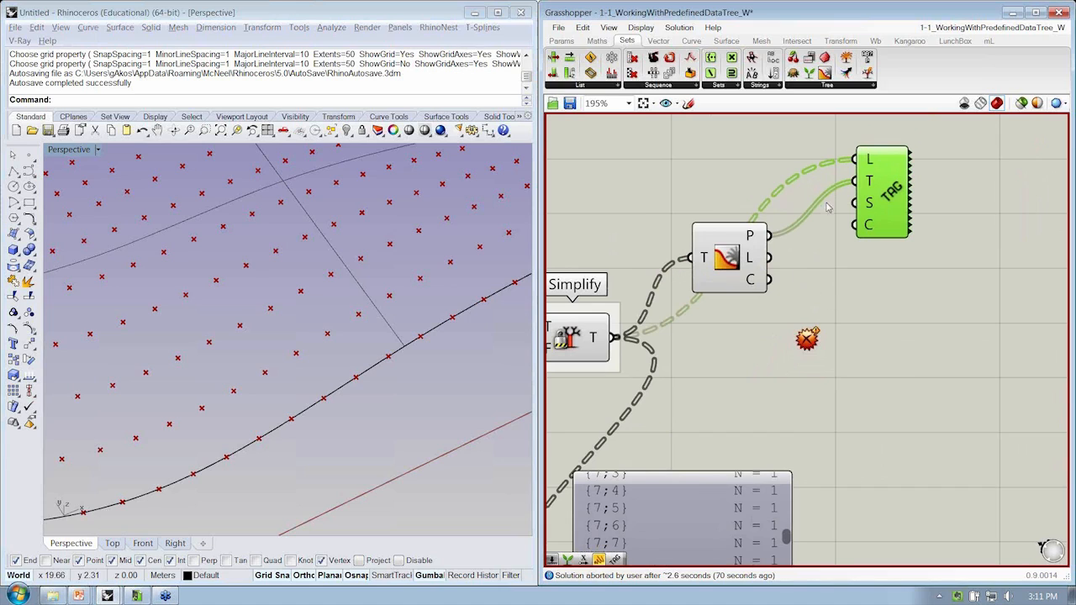
mouse_move(754, 235)
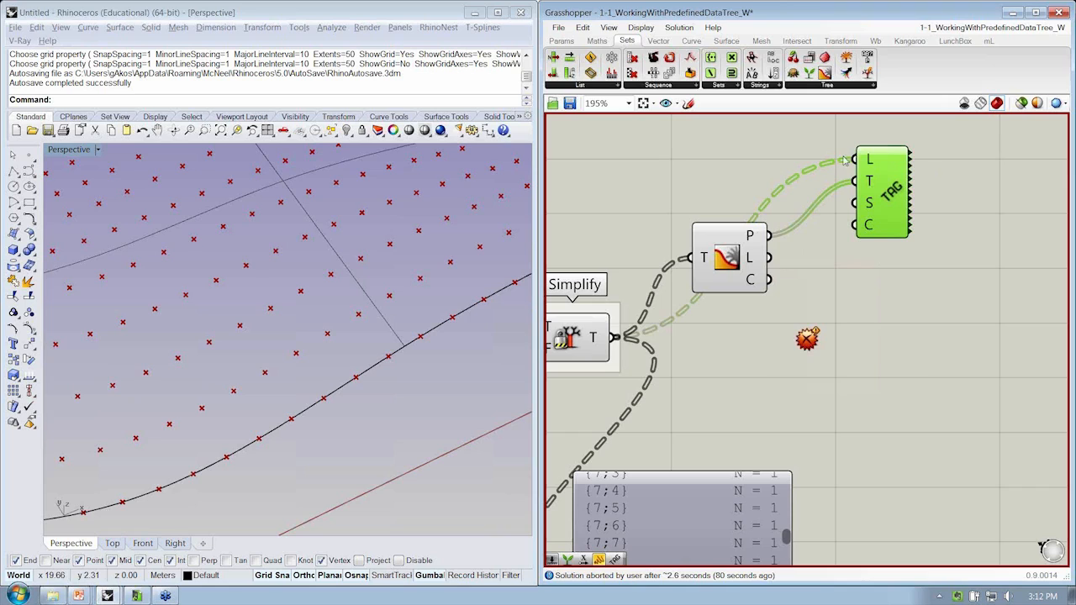
mouse_move(868, 160)
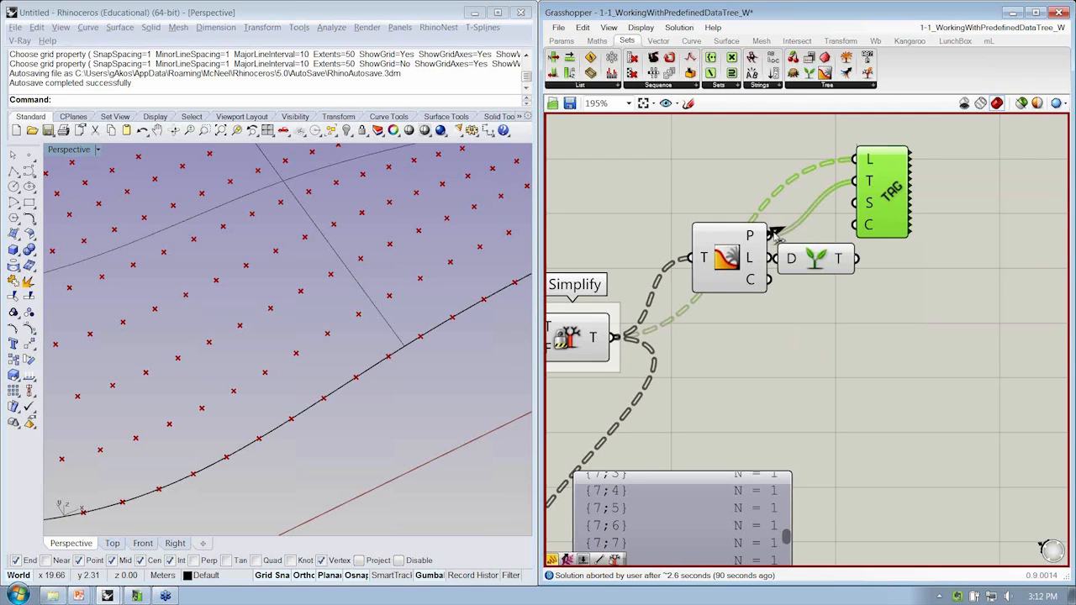
Wire the new component's output into Text Tag T and recompute the solution
left_click_drag(882, 189, 932, 189)
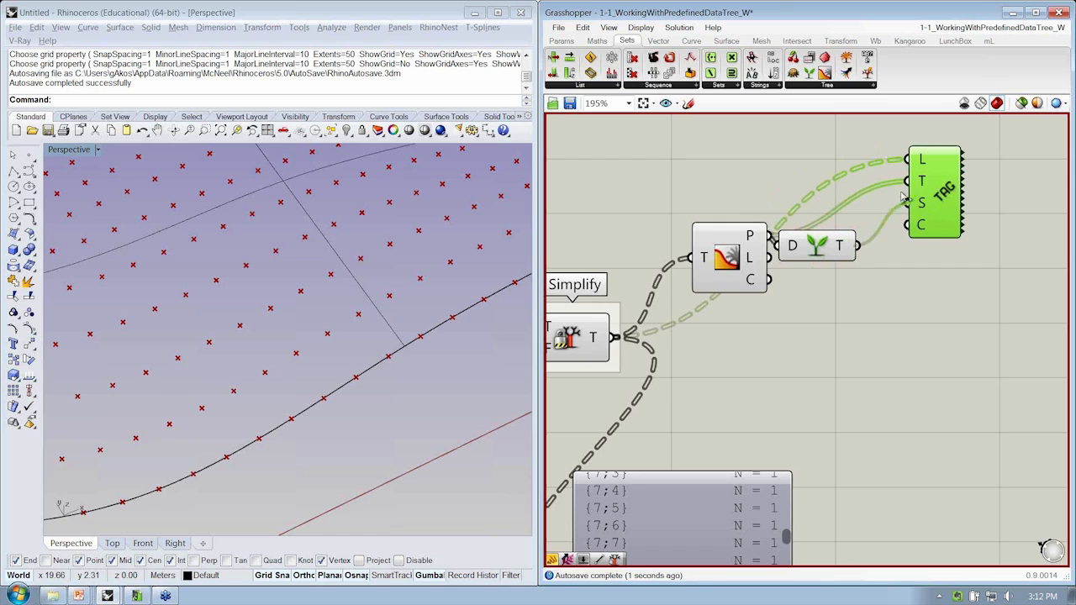
right_click(815, 244)
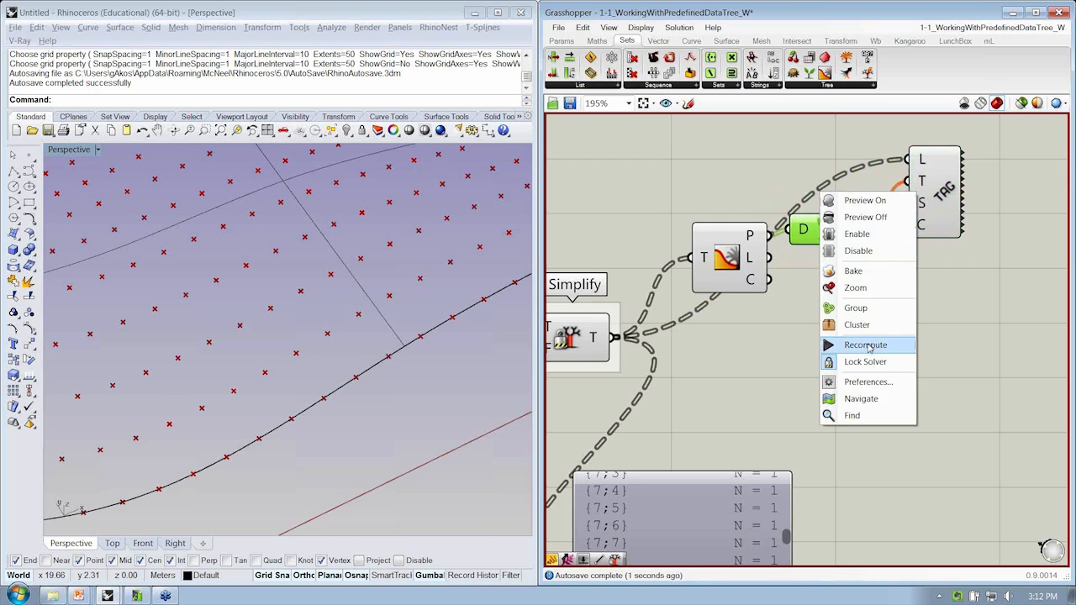
left_click(864, 344)
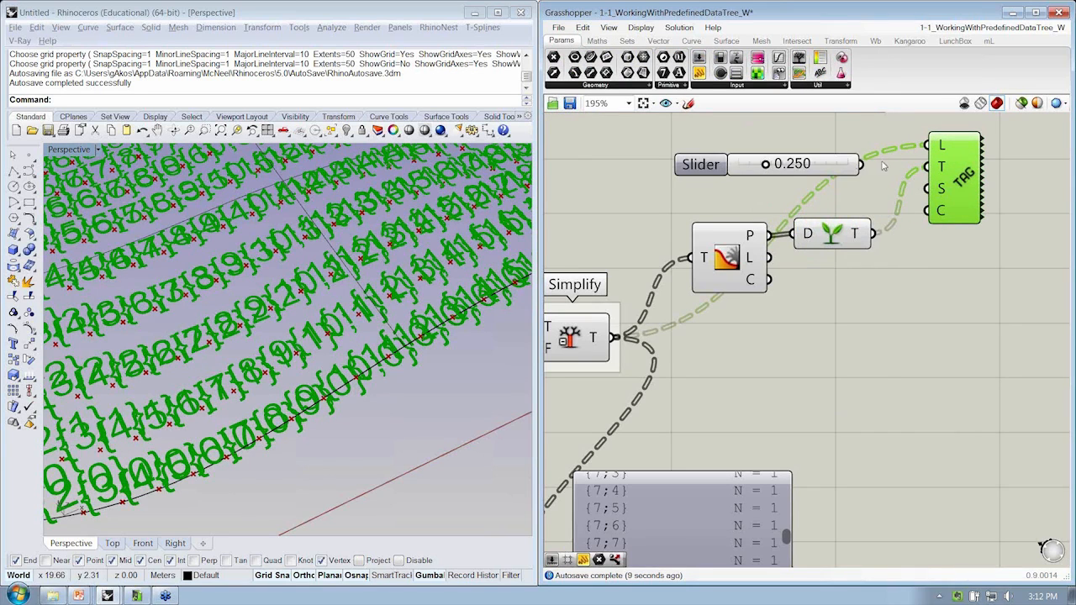
Connect a slider to the Text Tag S input and set it to 0.230
left_click_drag(765, 163, 765, 163)
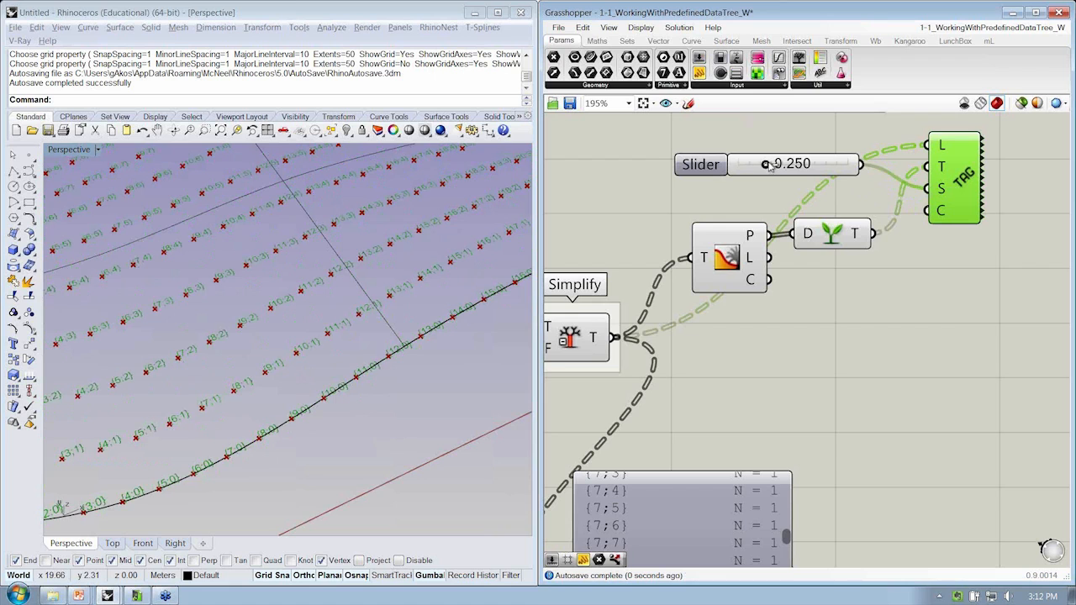
left_click_drag(766, 163, 763, 163)
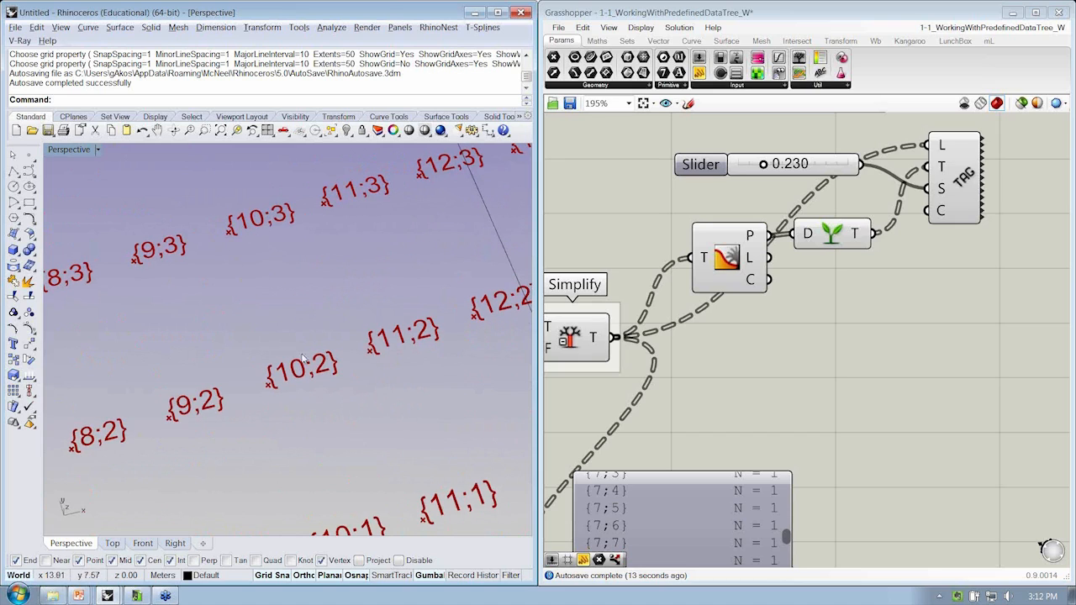
mouse_move(270, 396)
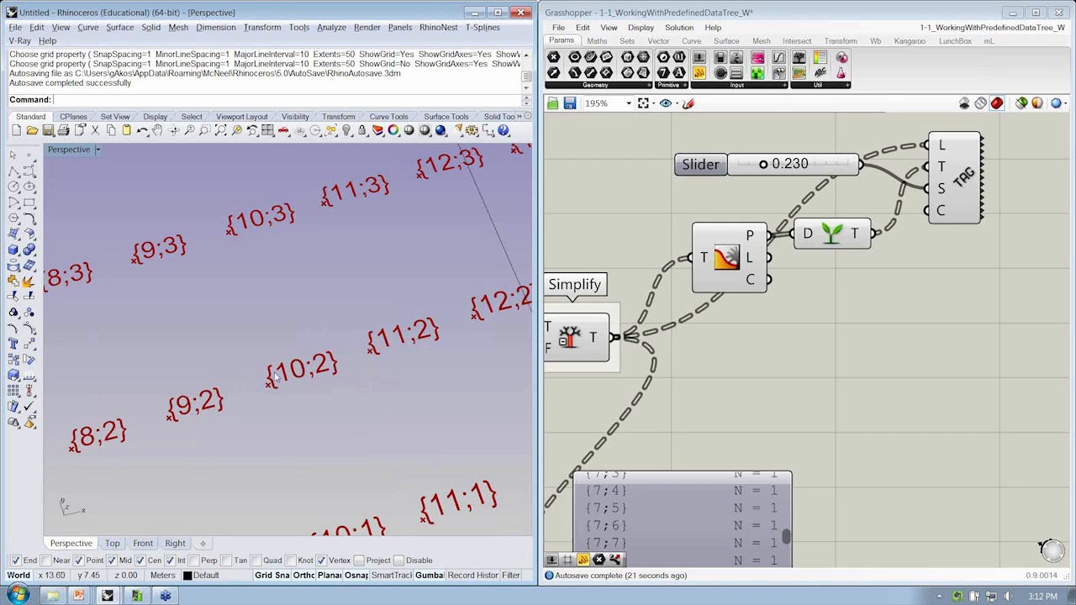
mouse_move(281, 359)
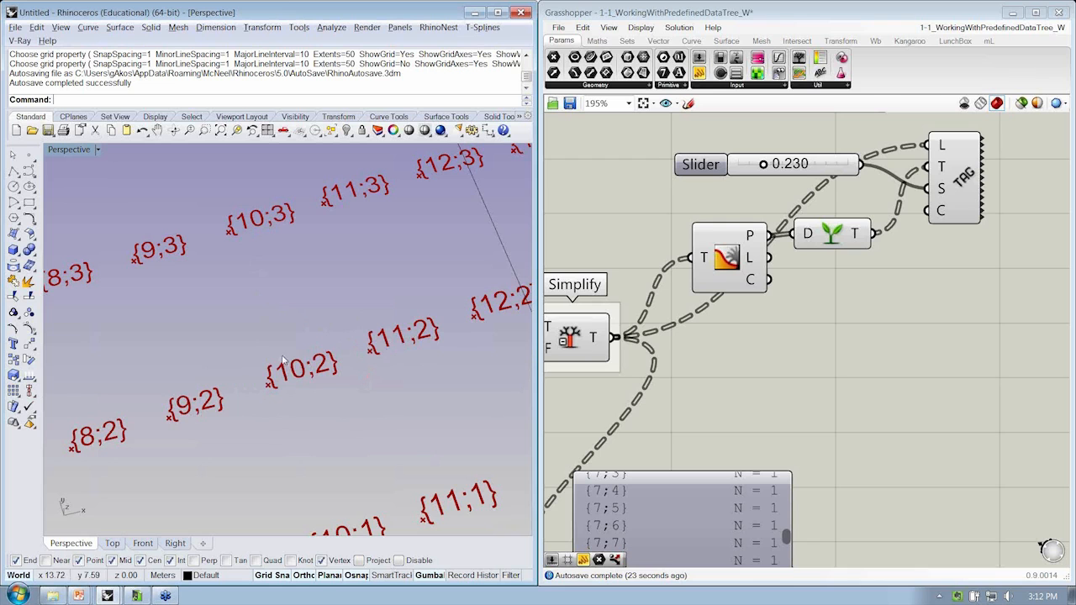
mouse_move(368, 326)
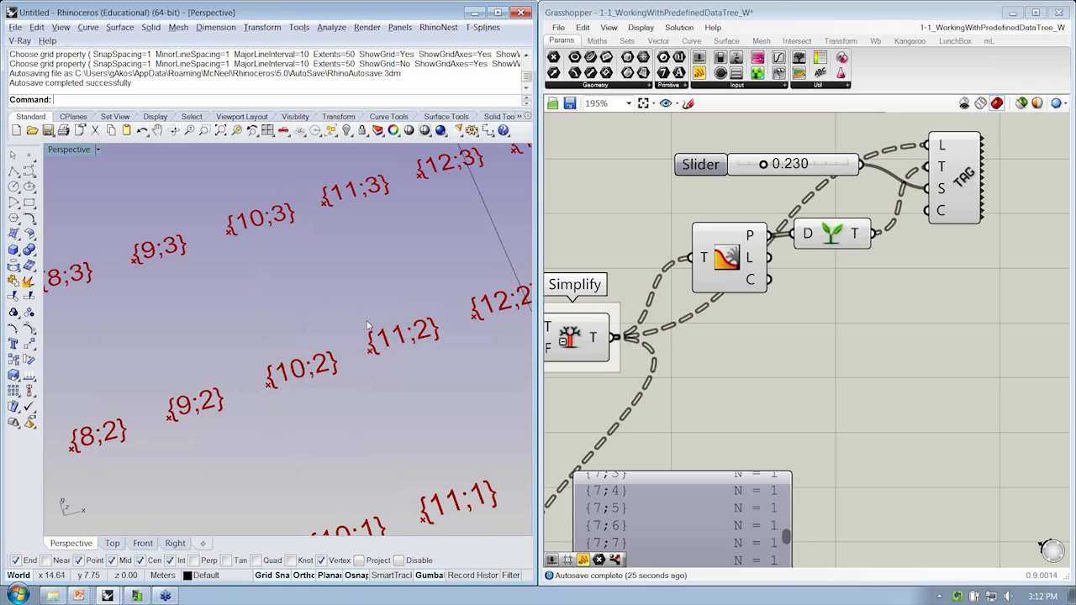